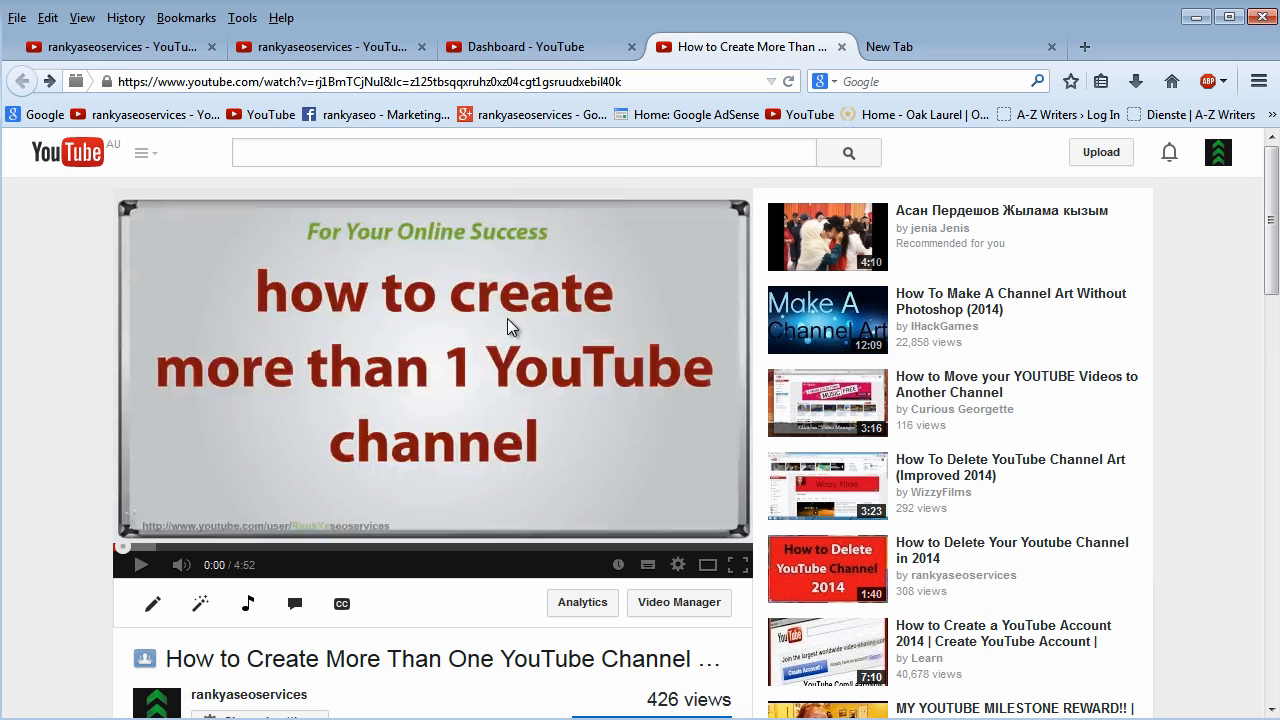
pyautogui.moveTo(344, 474)
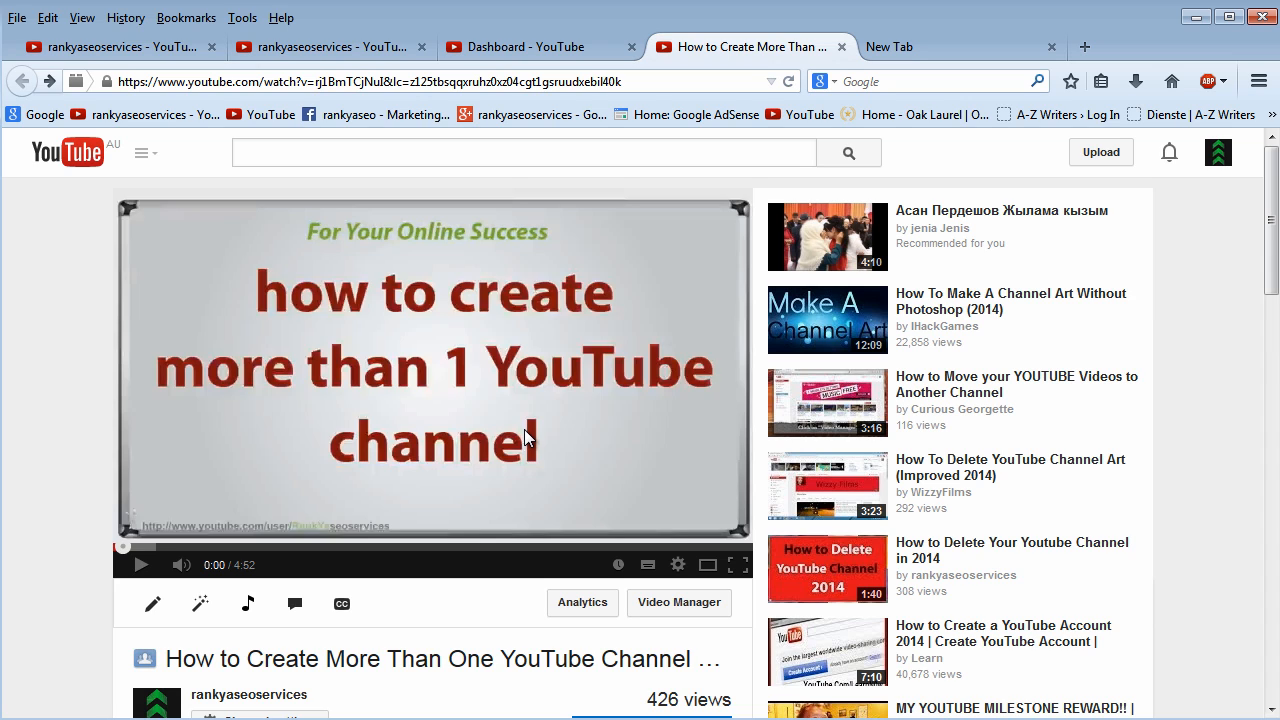
pyautogui.moveTo(1150, 474)
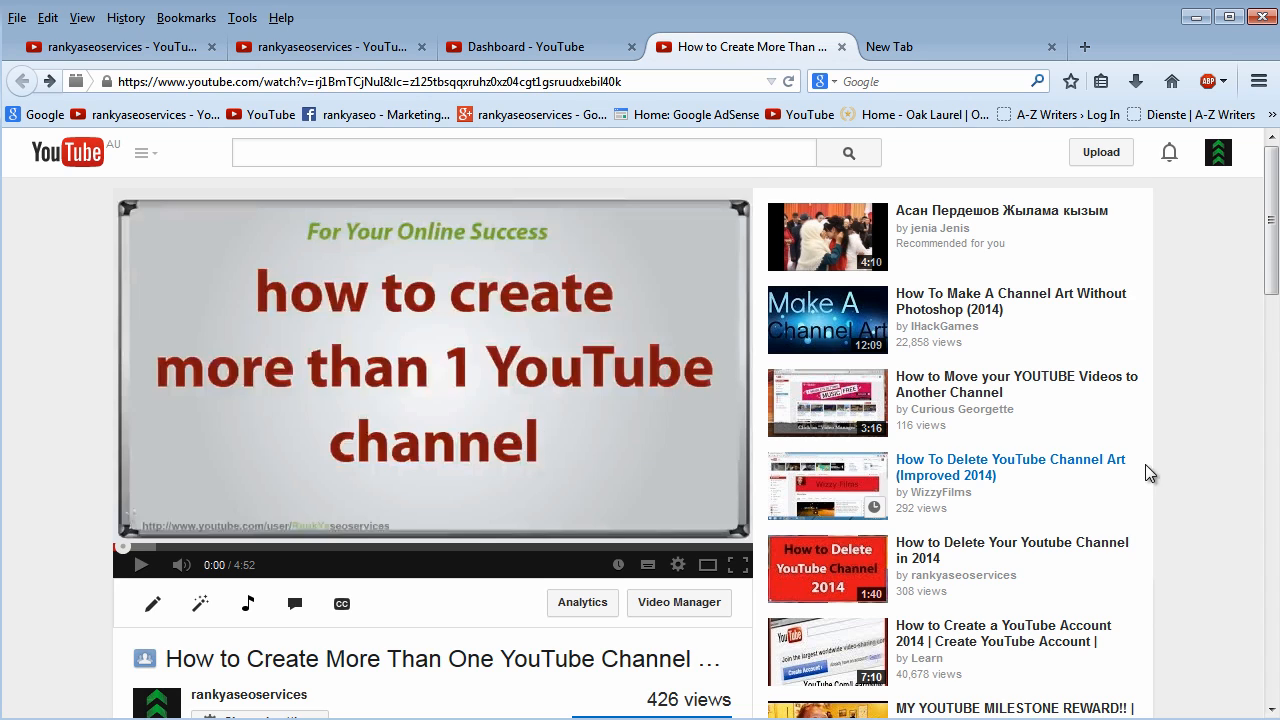
# Show the account and channel switcher menu from the avatar at the top right.
pyautogui.click(1216, 152)
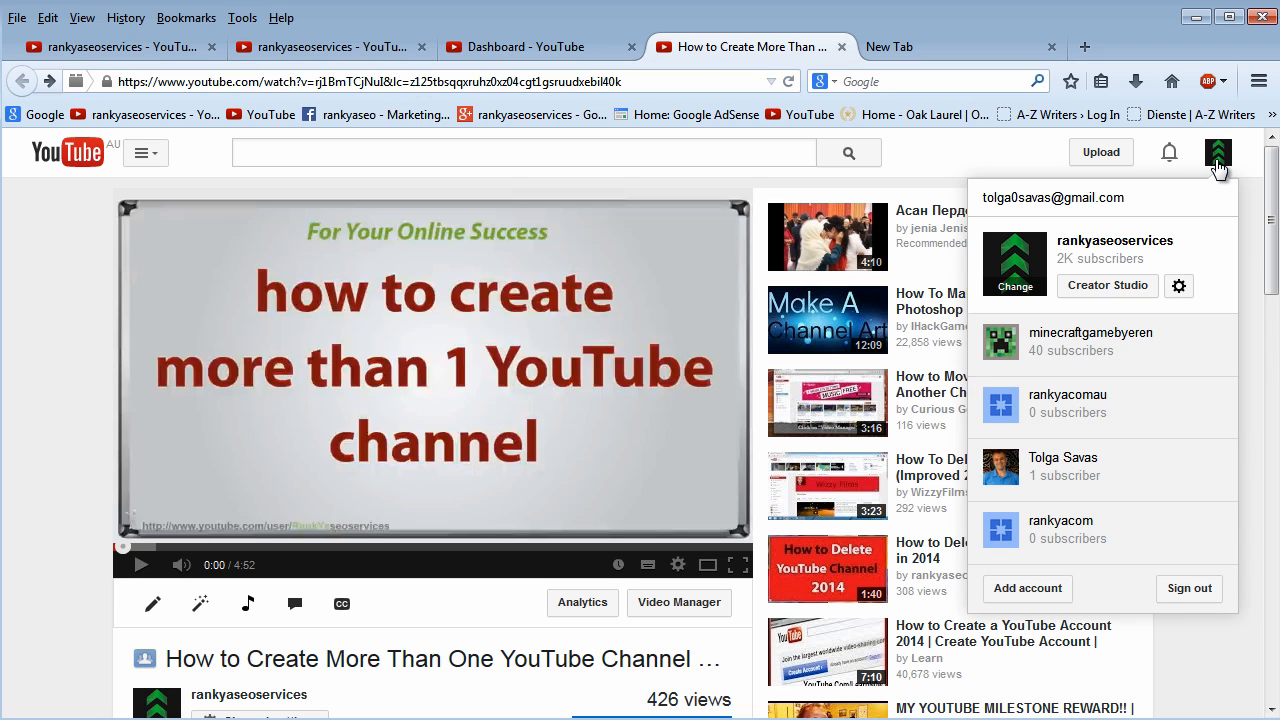
pyautogui.moveTo(1224, 236)
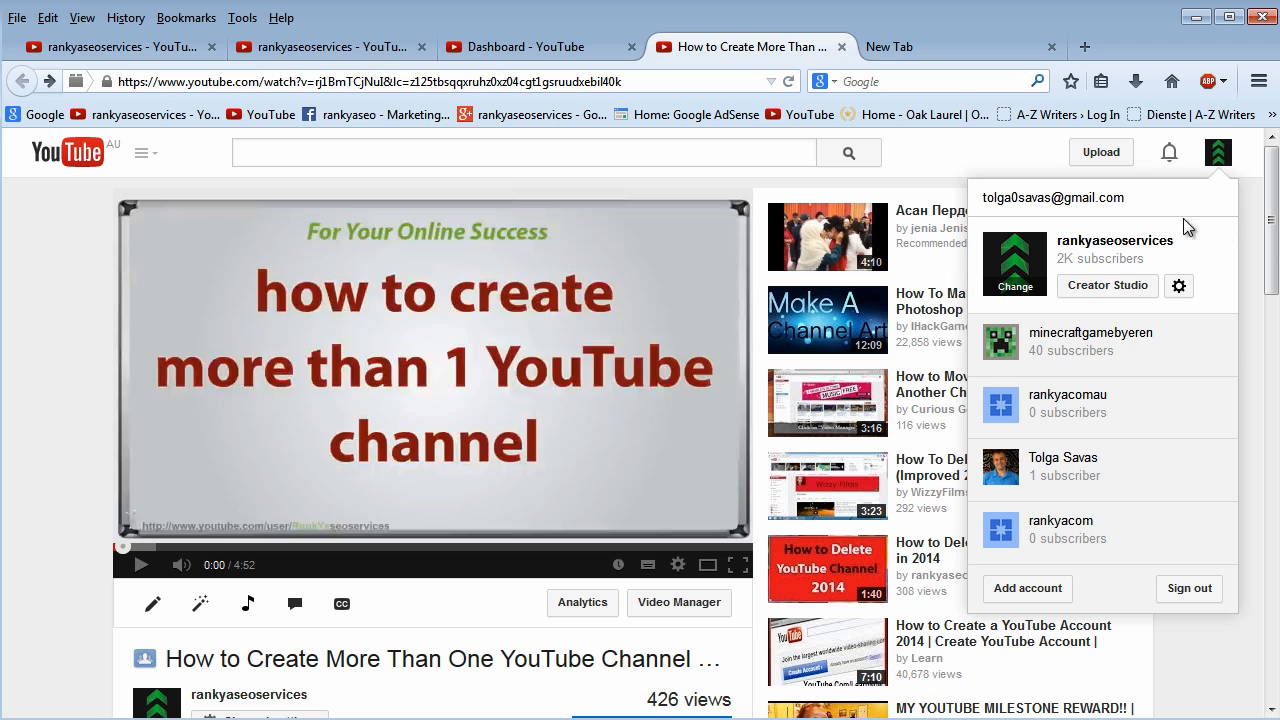
pyautogui.moveTo(556, 372)
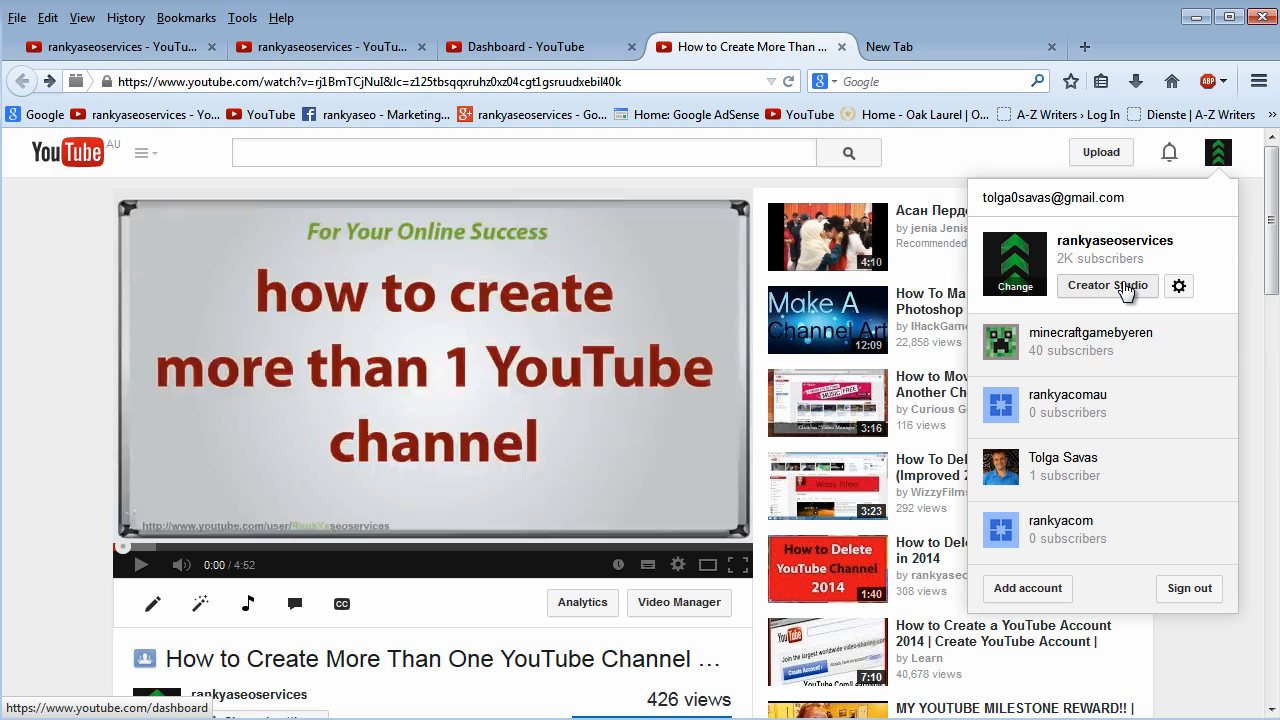
pyautogui.moveTo(464, 310)
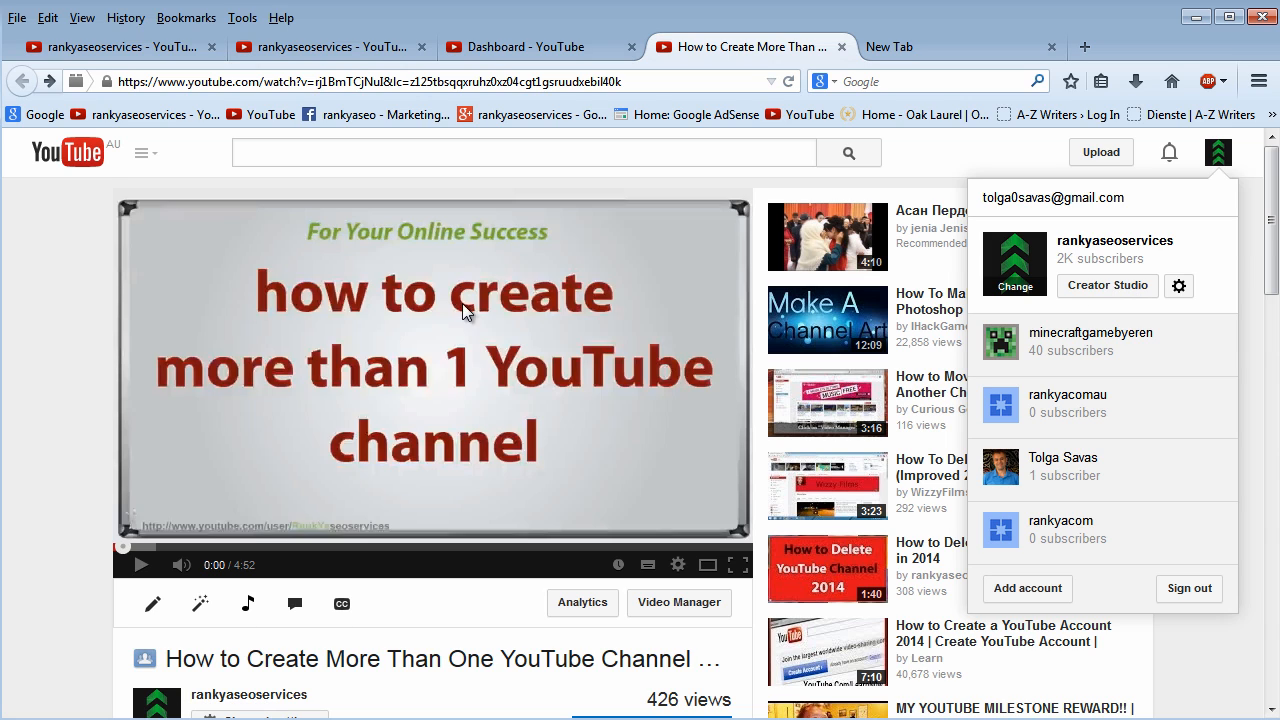
pyautogui.moveTo(464, 368)
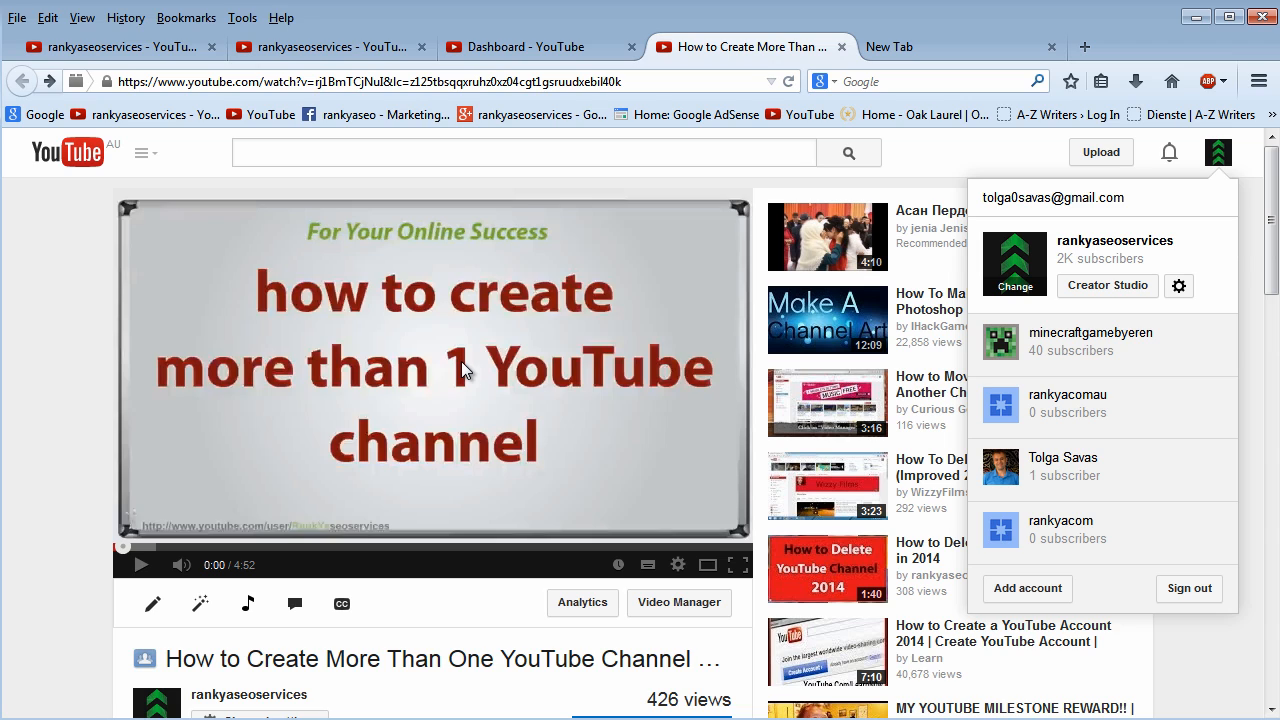
pyautogui.moveTo(562, 440)
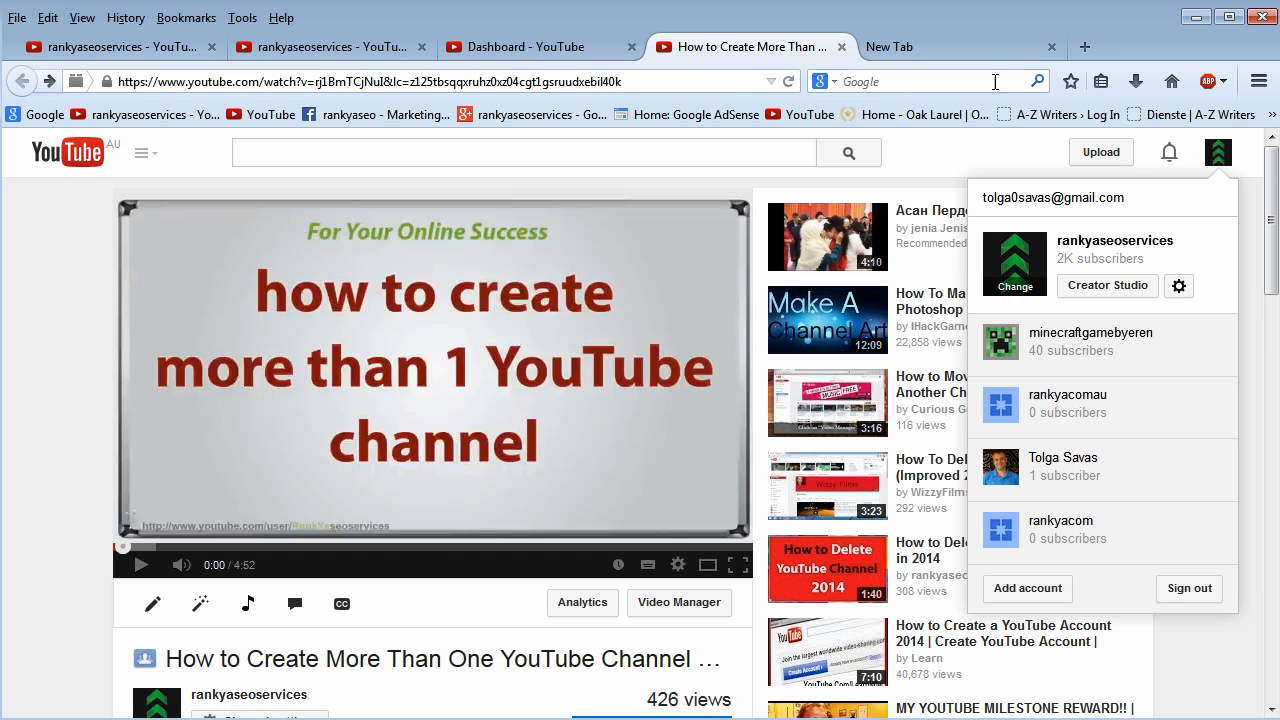
pyautogui.moveTo(1228, 344)
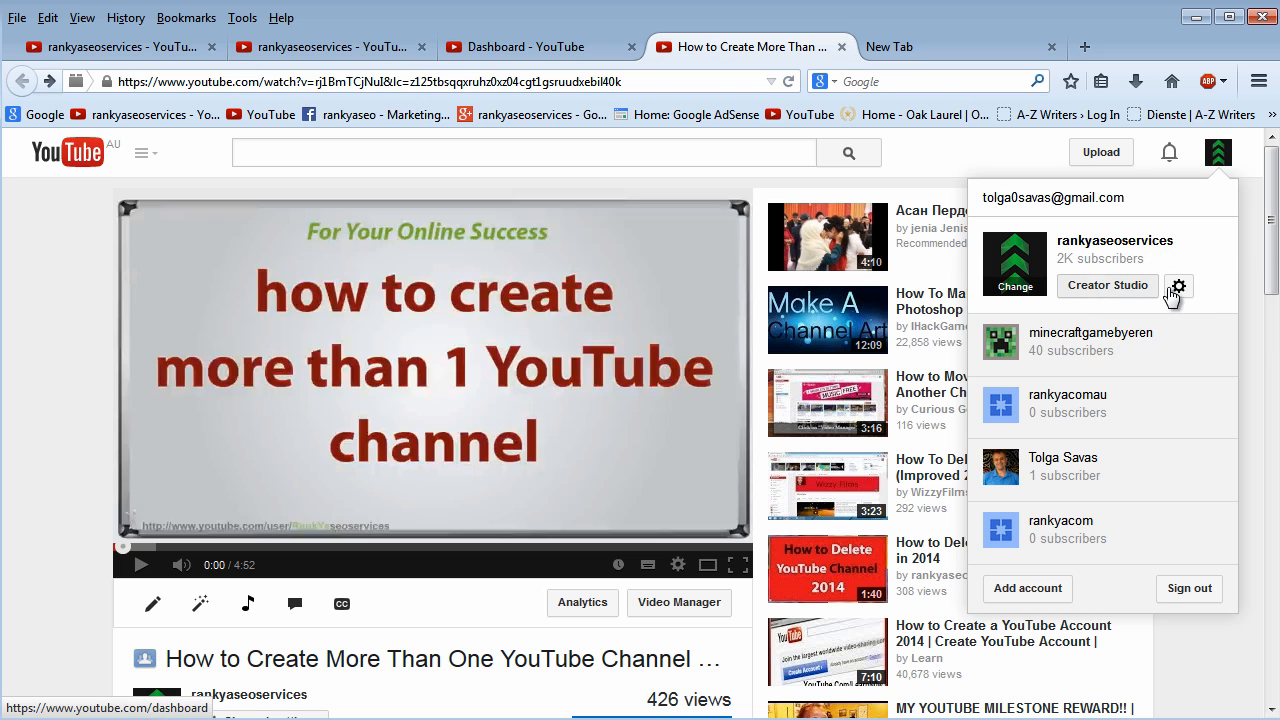
pyautogui.moveTo(1096, 296)
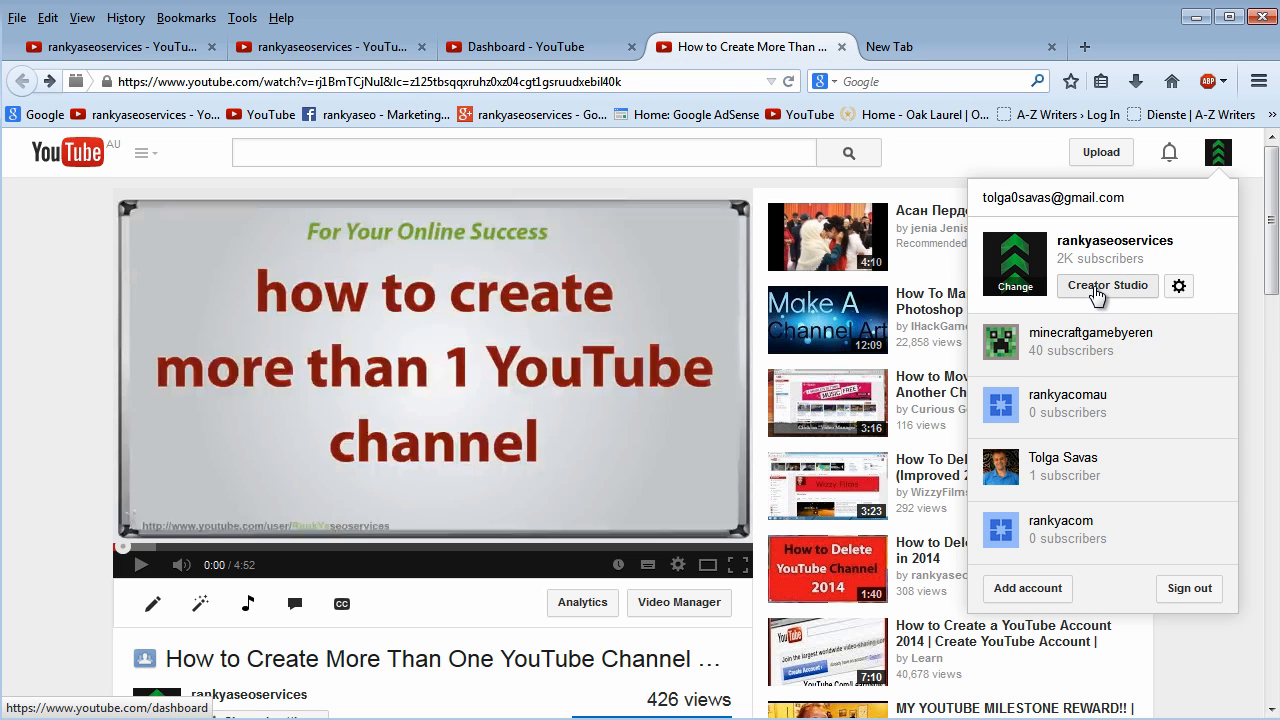
# Bring up the rankyaseoservices Creator Studio dashboard in a new tab.
pyautogui.click(1108, 284)
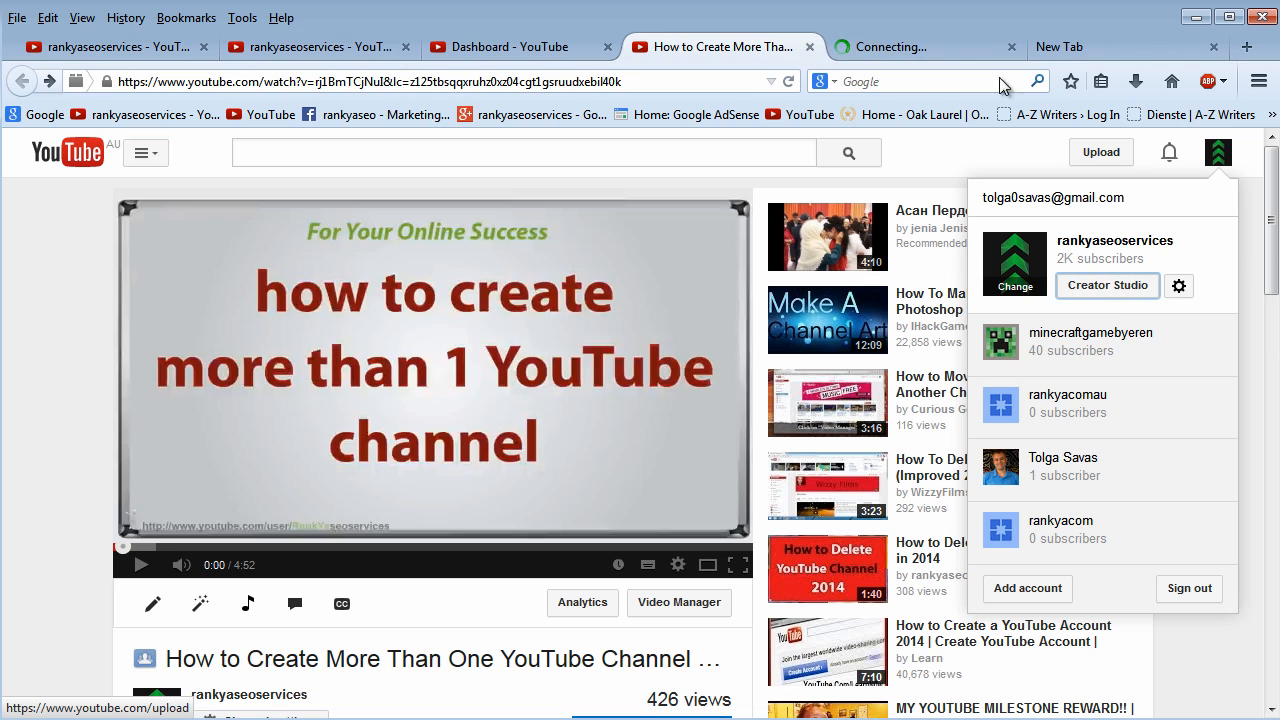
pyautogui.click(910, 48)
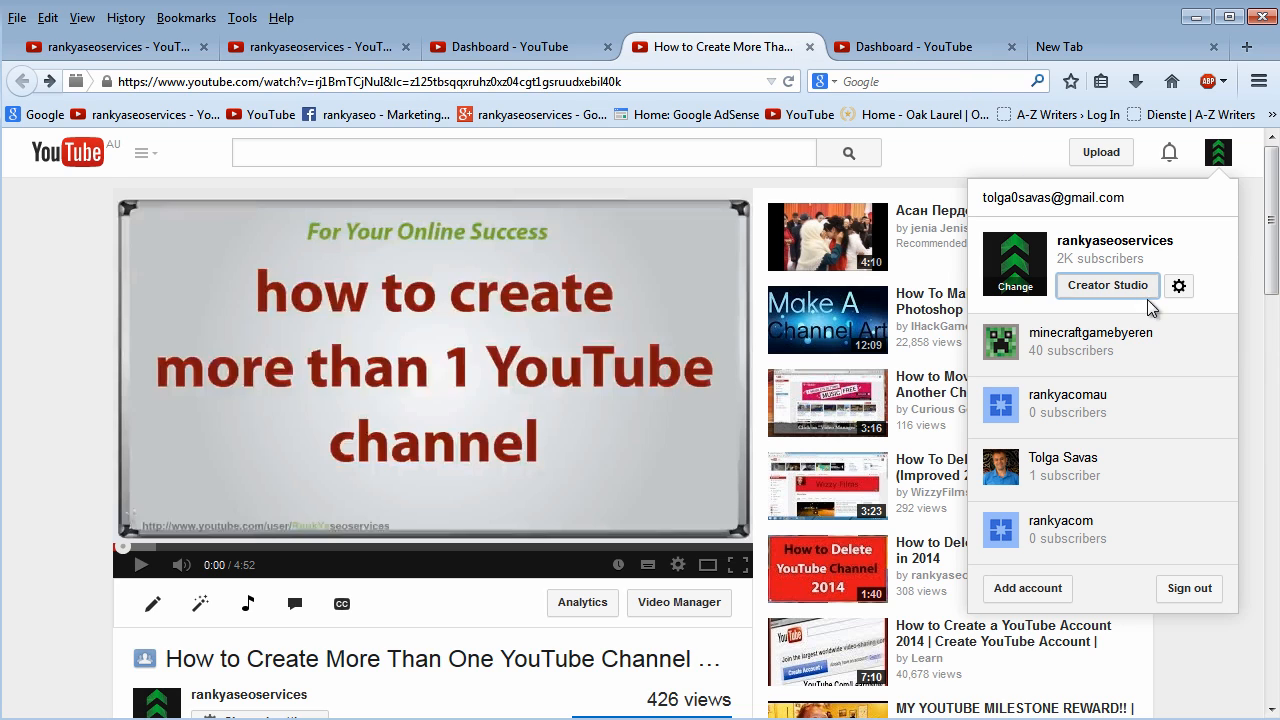
pyautogui.click(1106, 284)
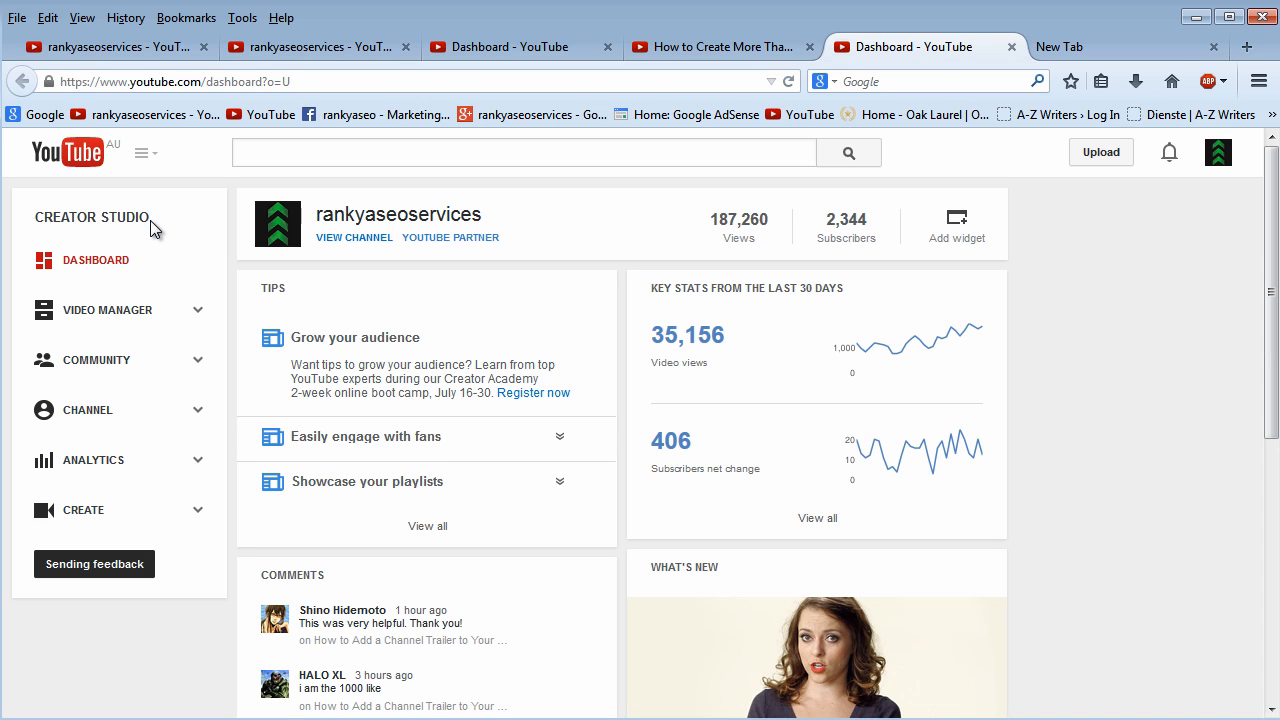
pyautogui.moveTo(104, 308)
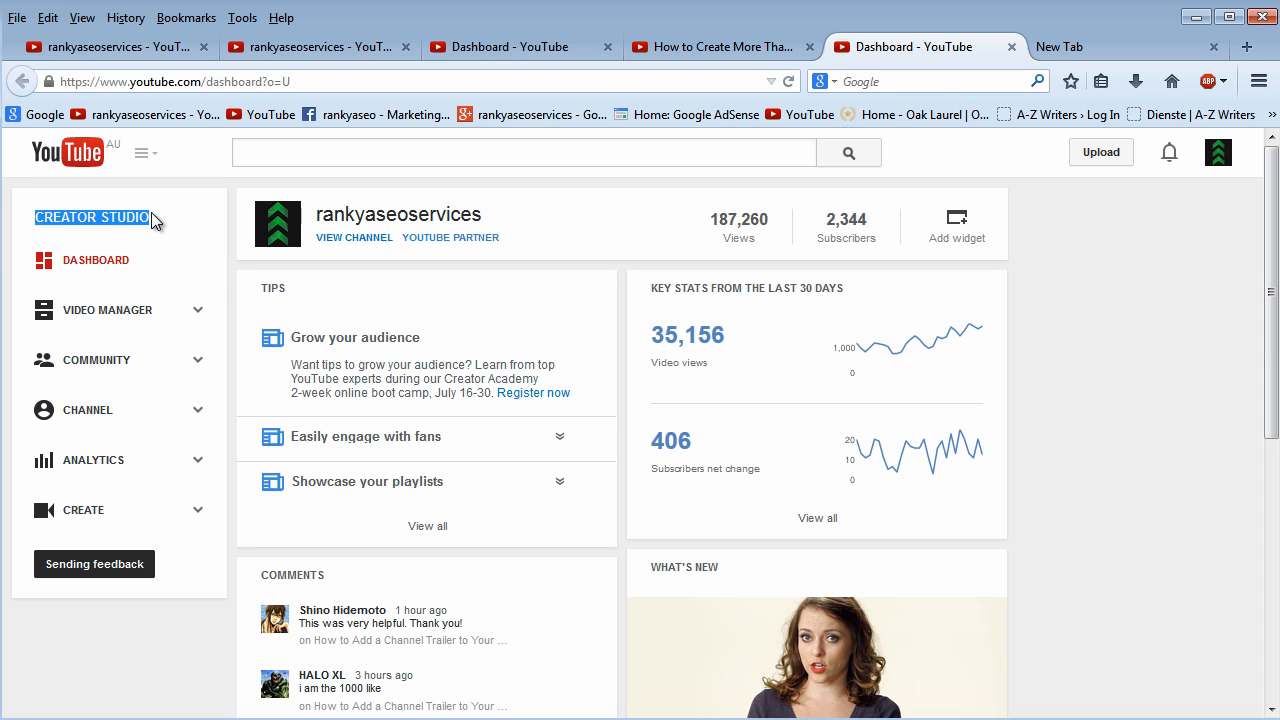
pyautogui.moveTo(588, 234)
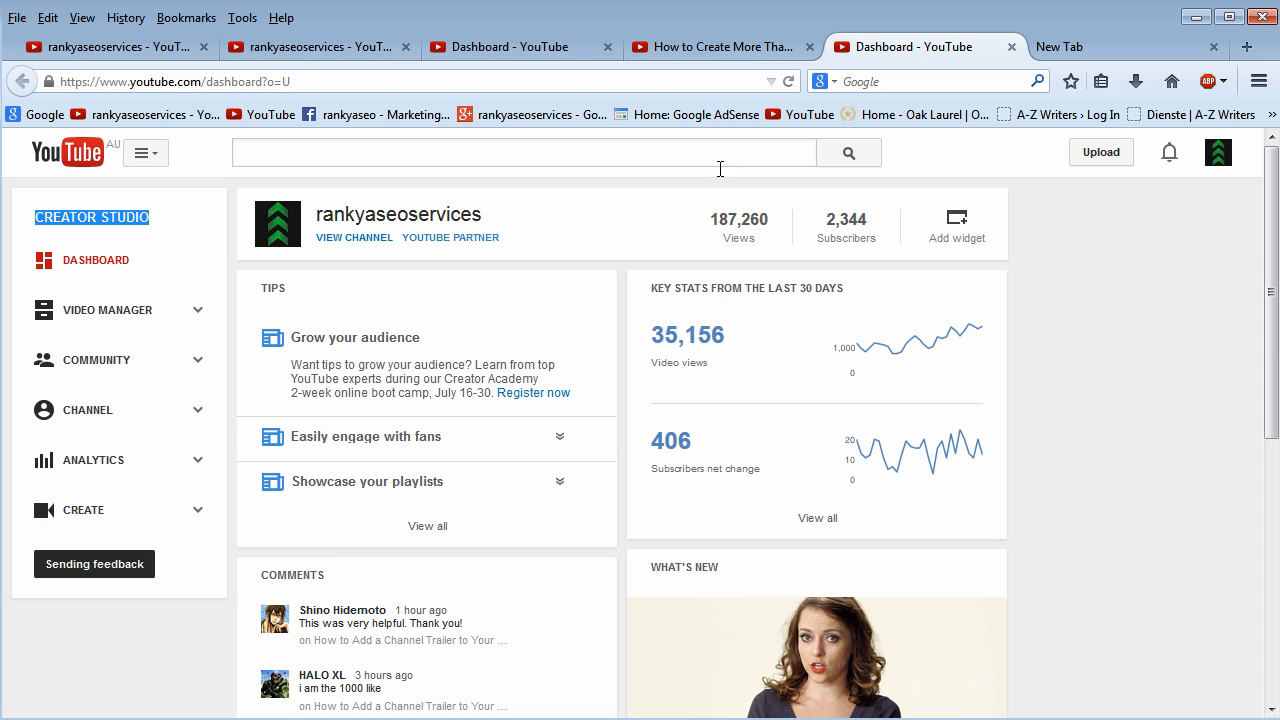
pyautogui.moveTo(1118, 328)
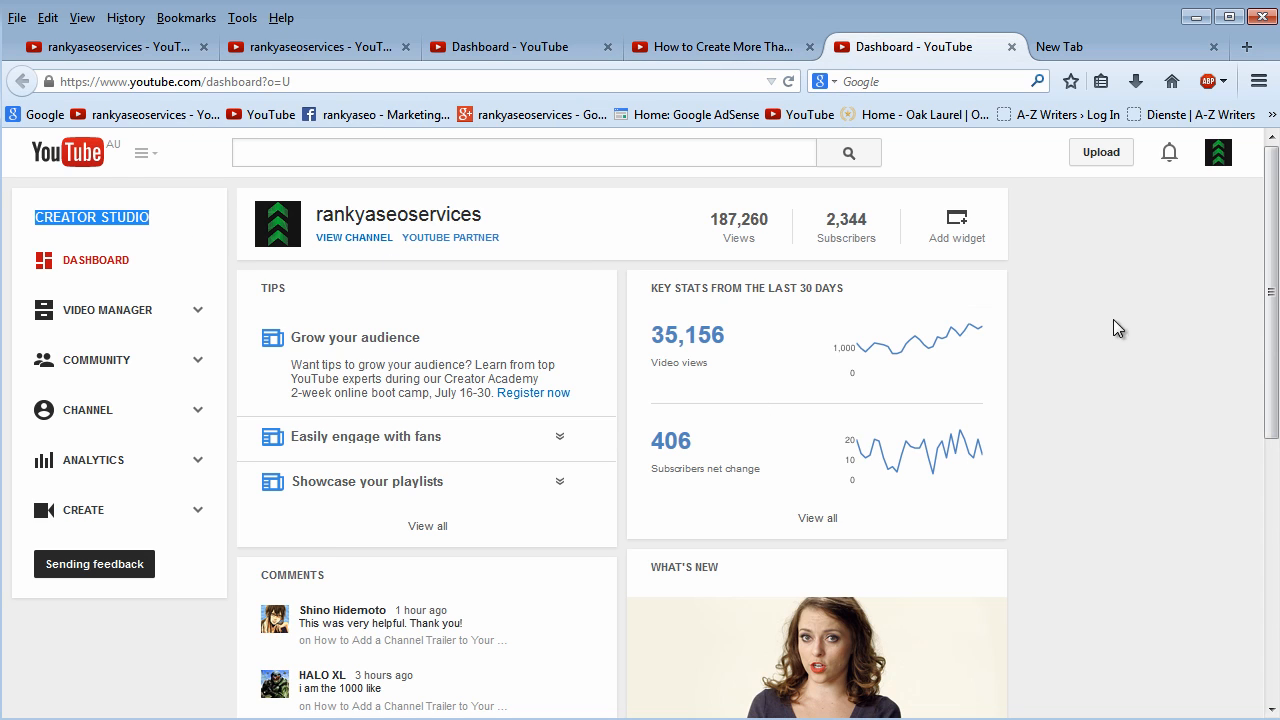
pyautogui.moveTo(1218, 152)
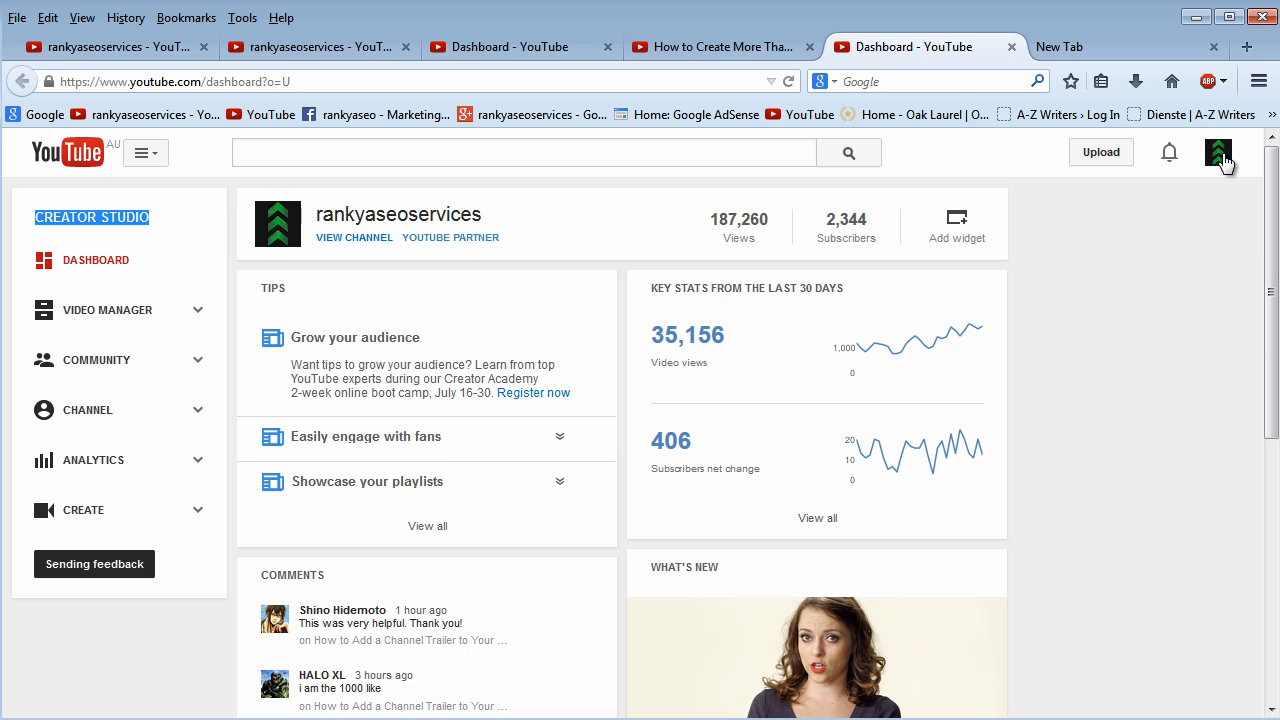
pyautogui.moveTo(90, 458)
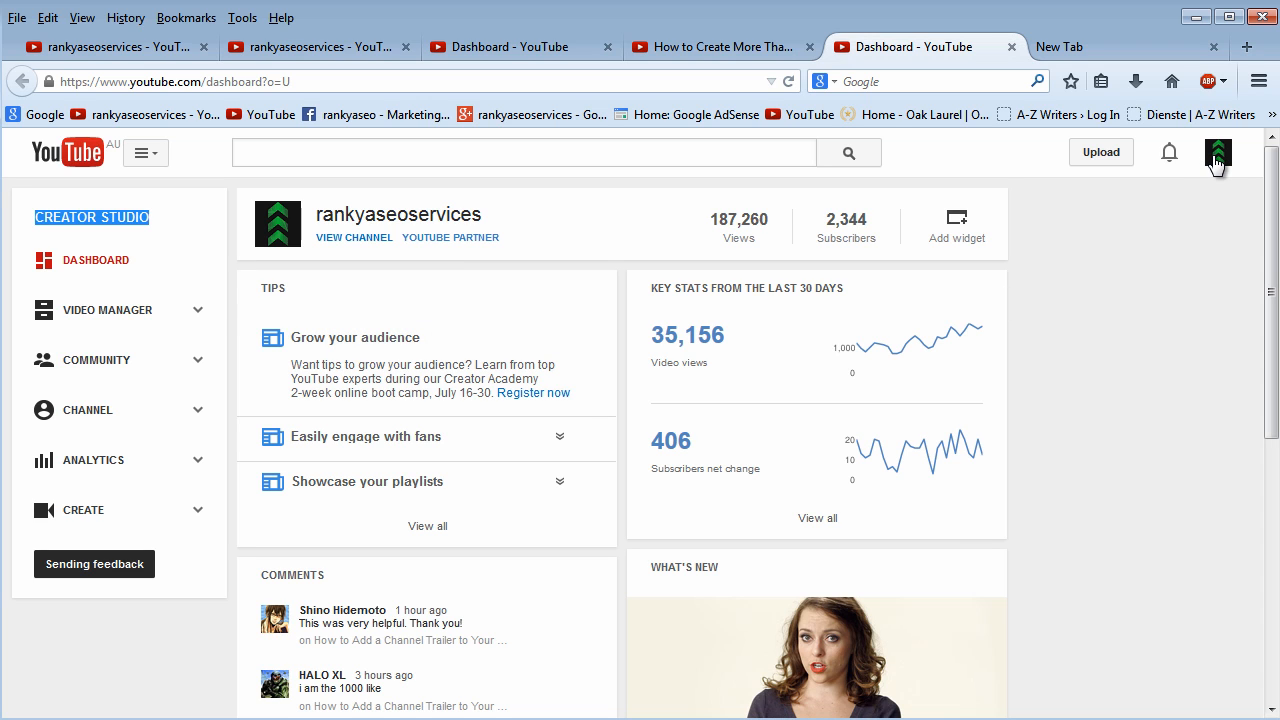
# Reopen the account menu and go to the channel's YouTube settings via the gear icon.
pyautogui.click(1216, 152)
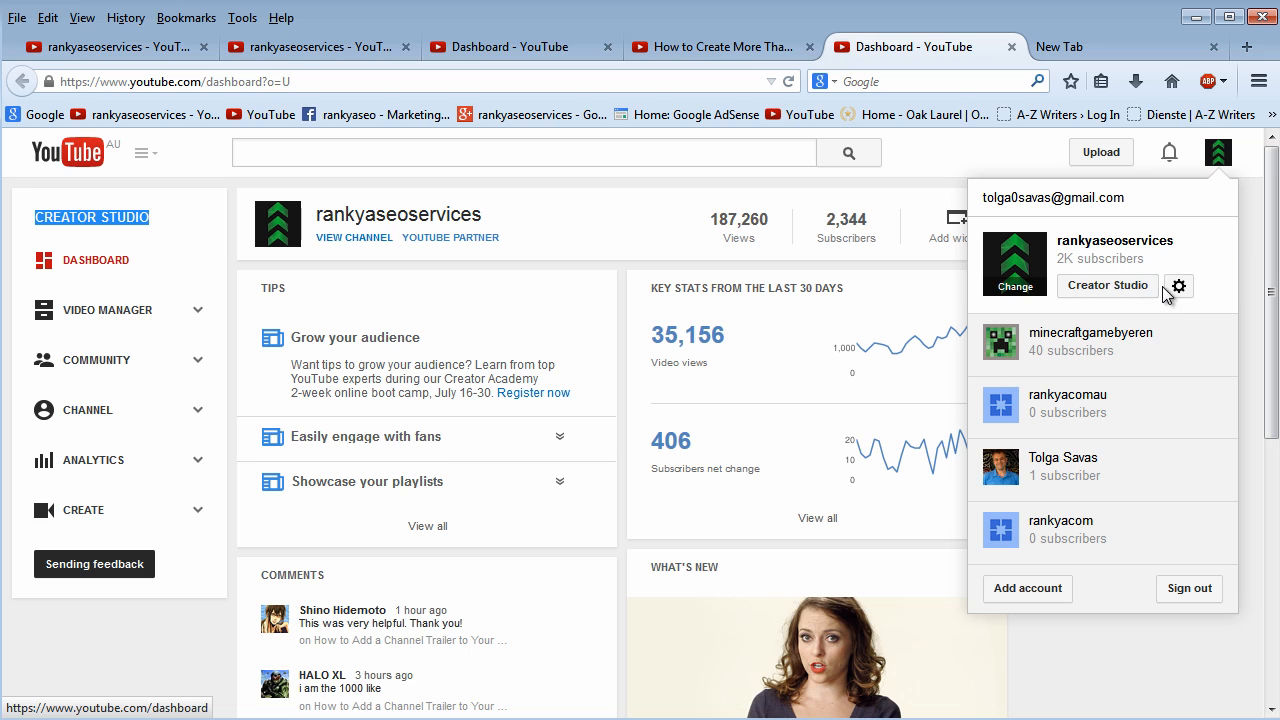
pyautogui.moveTo(1162, 288)
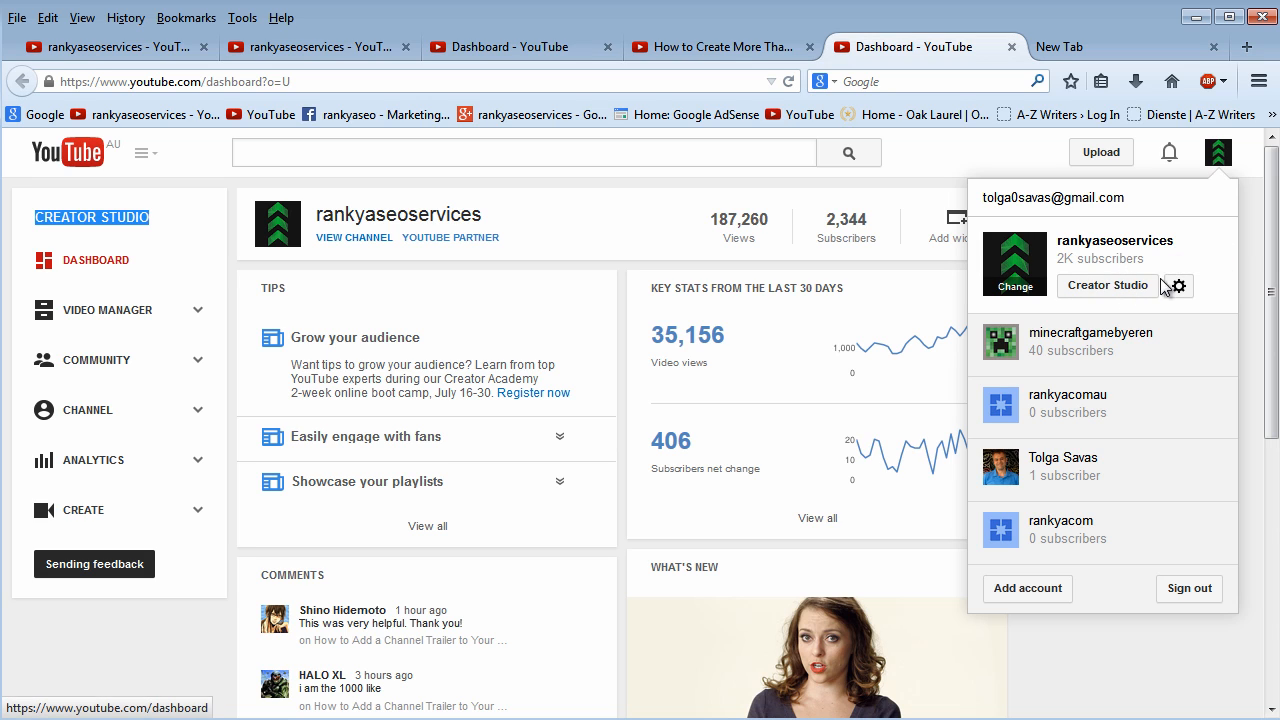
pyautogui.moveTo(1108, 290)
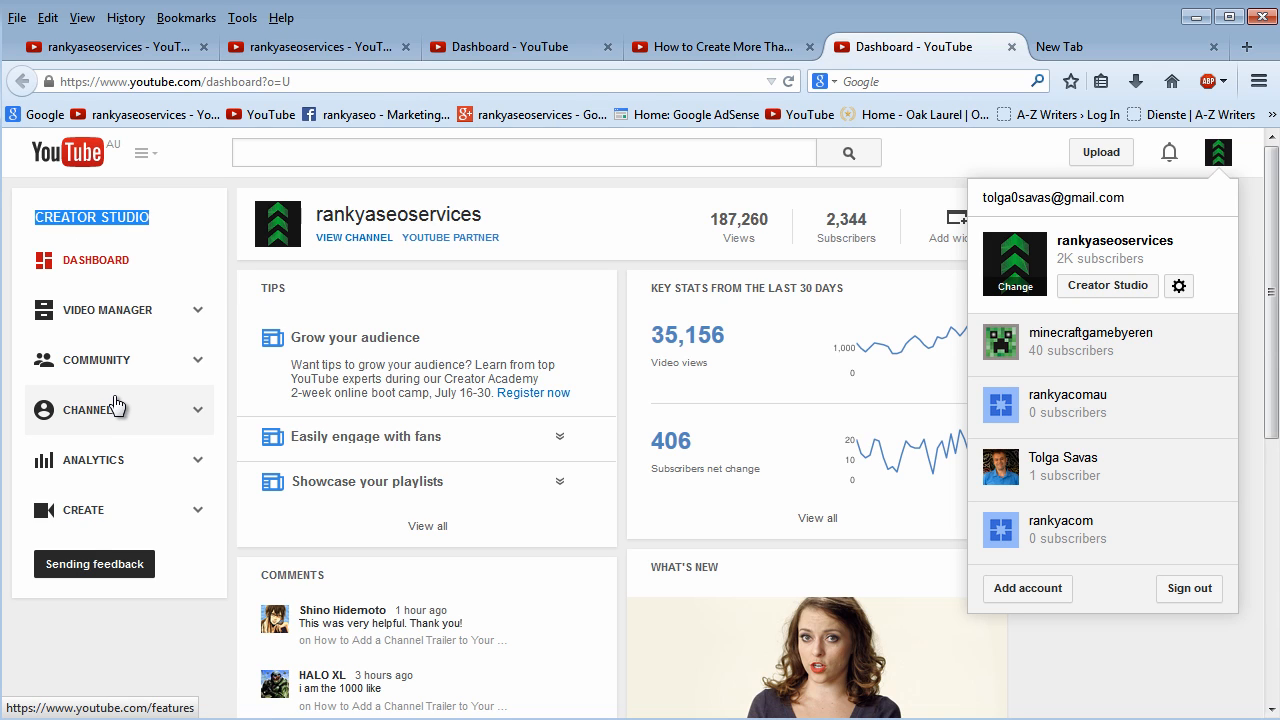
pyautogui.moveTo(118, 378)
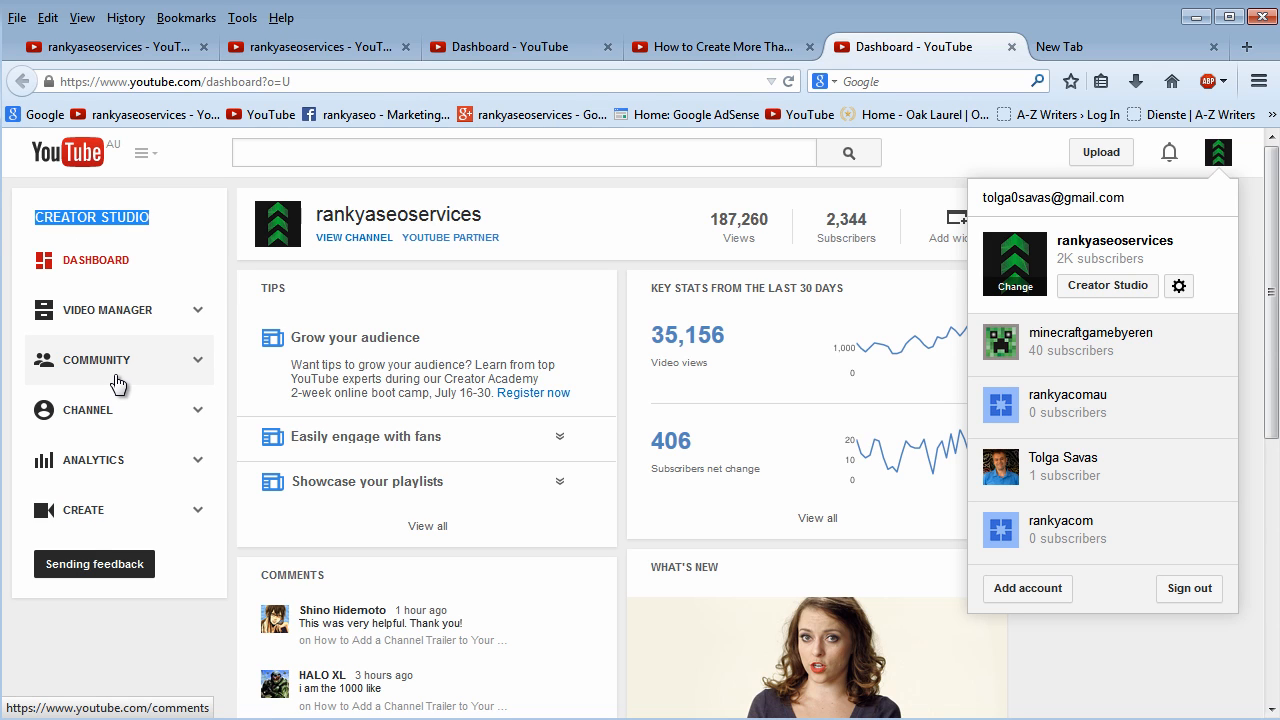
pyautogui.moveTo(124, 378)
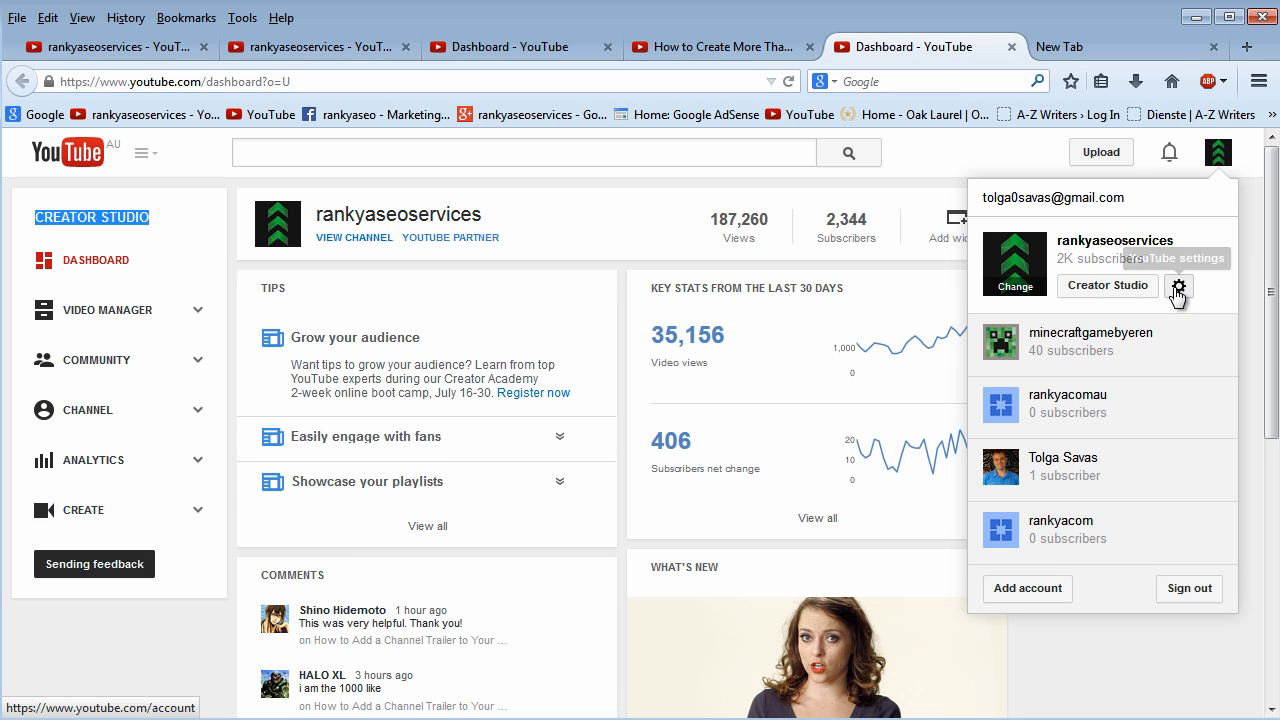
pyautogui.moveTo(1180, 296)
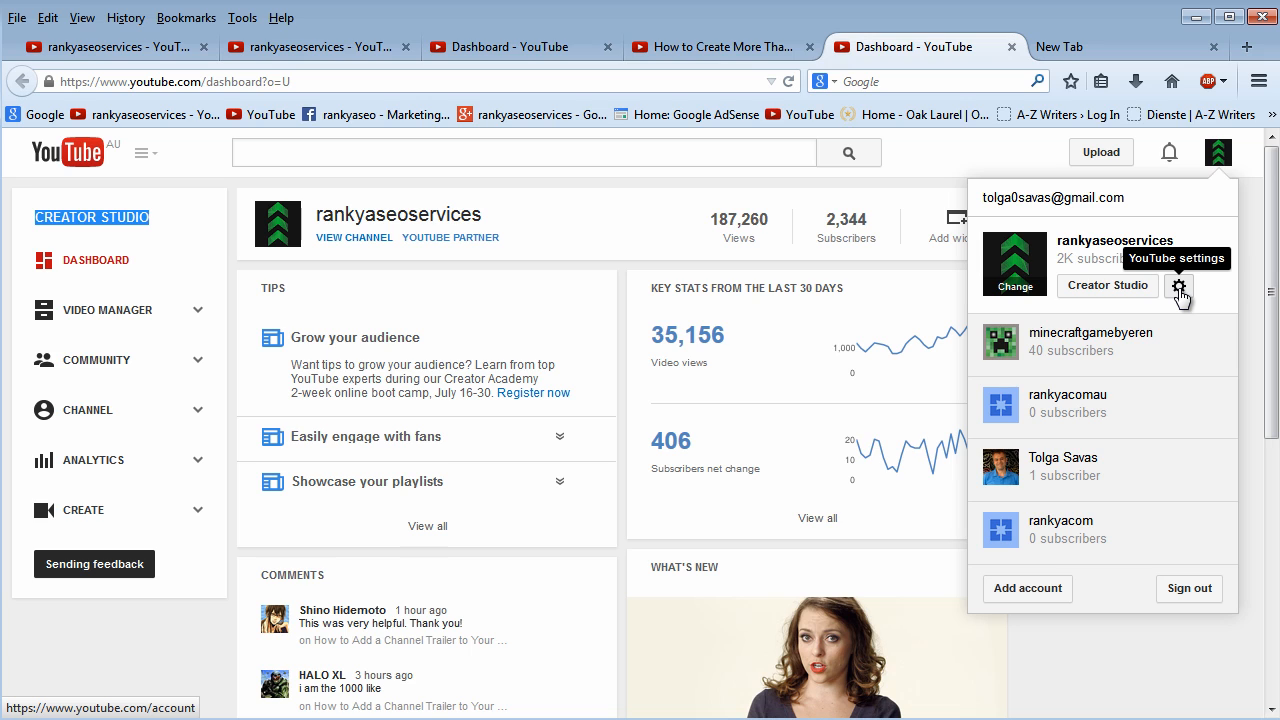
pyautogui.click(1180, 286)
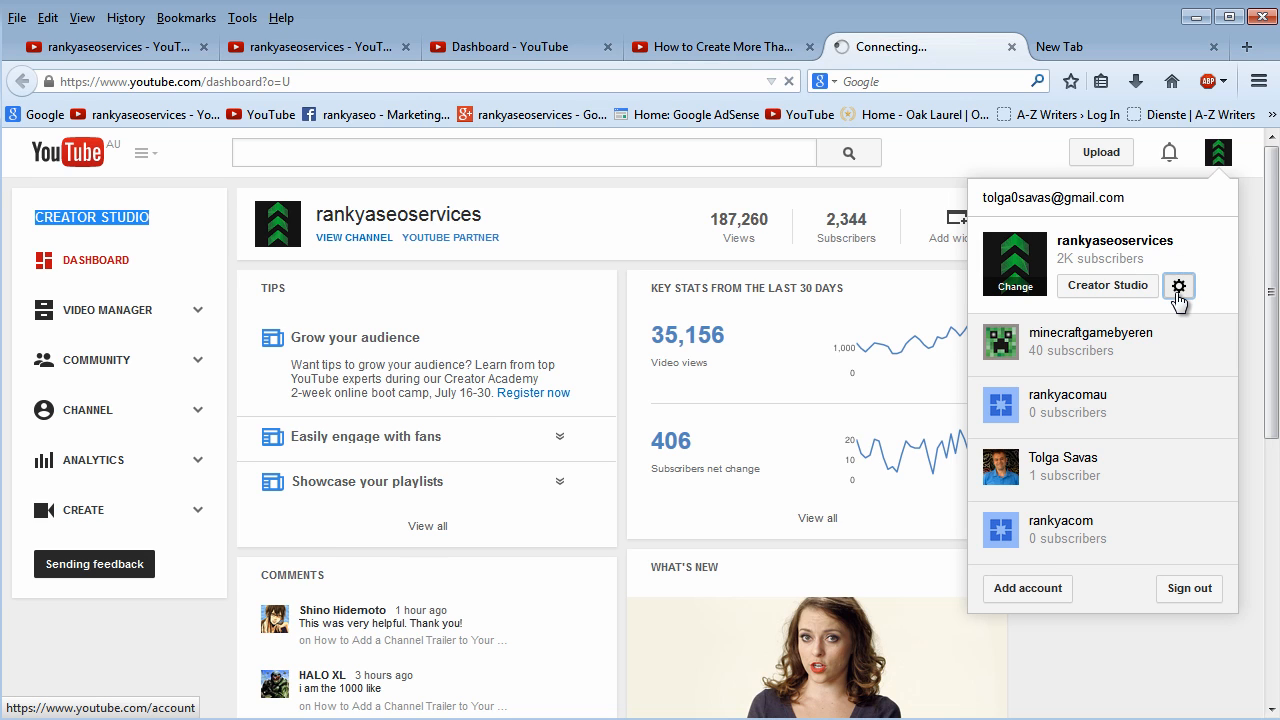
pyautogui.click(1180, 286)
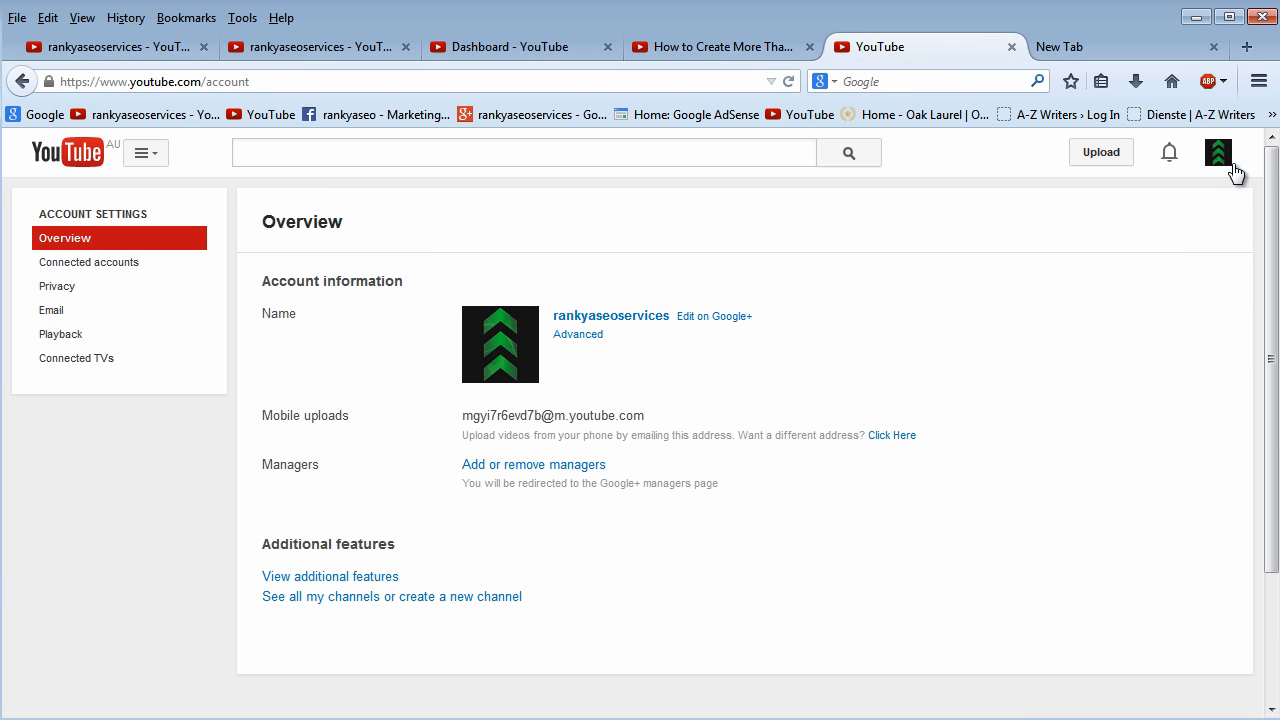
pyautogui.click(1218, 152)
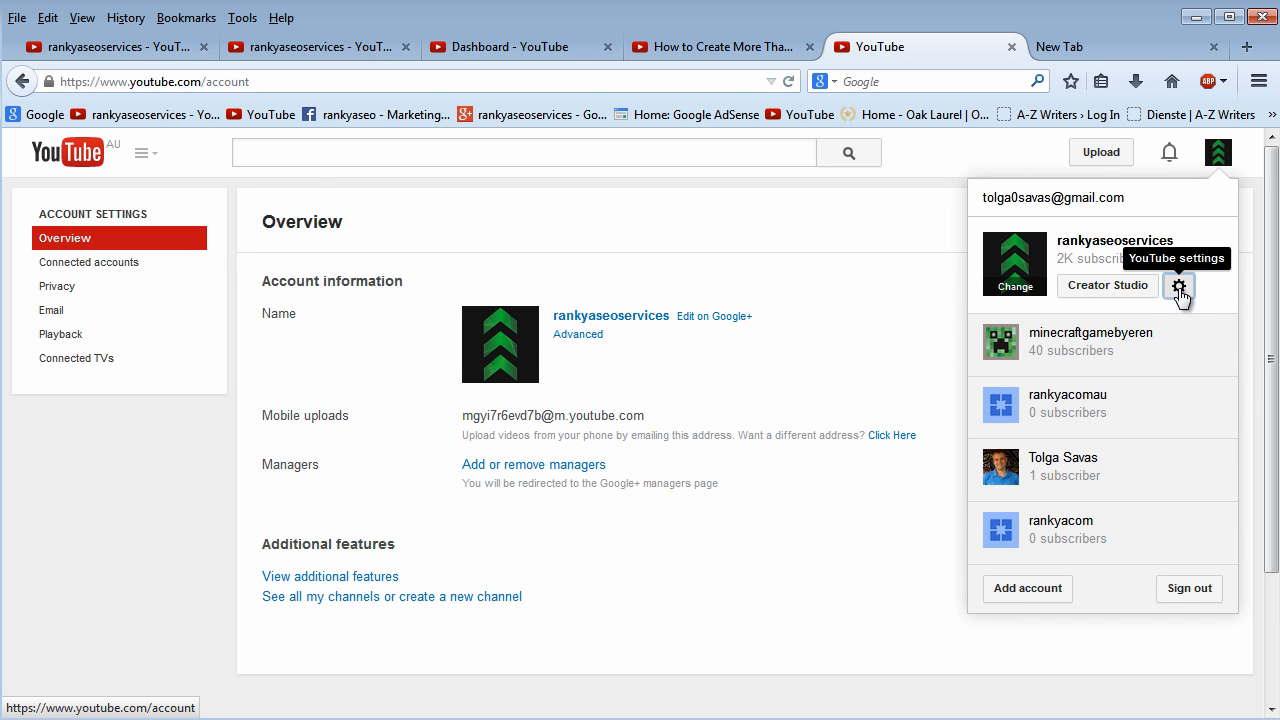
pyautogui.moveTo(1196, 296)
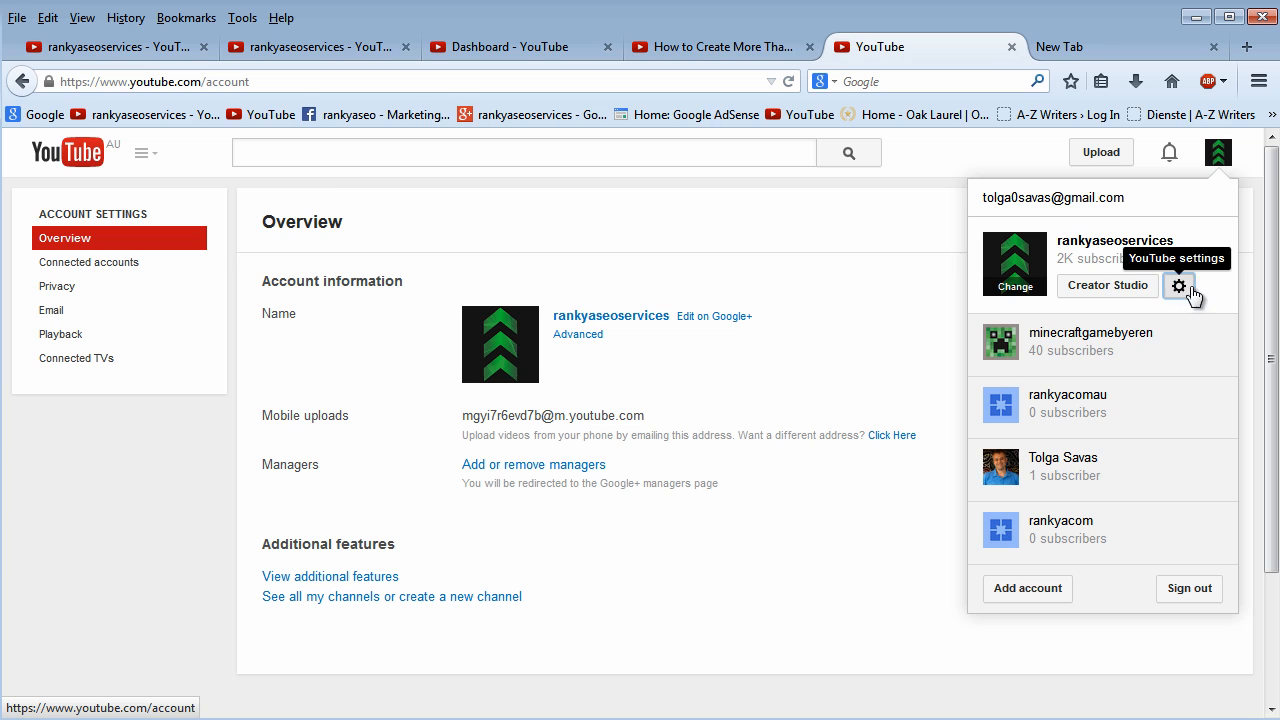
pyautogui.click(788, 256)
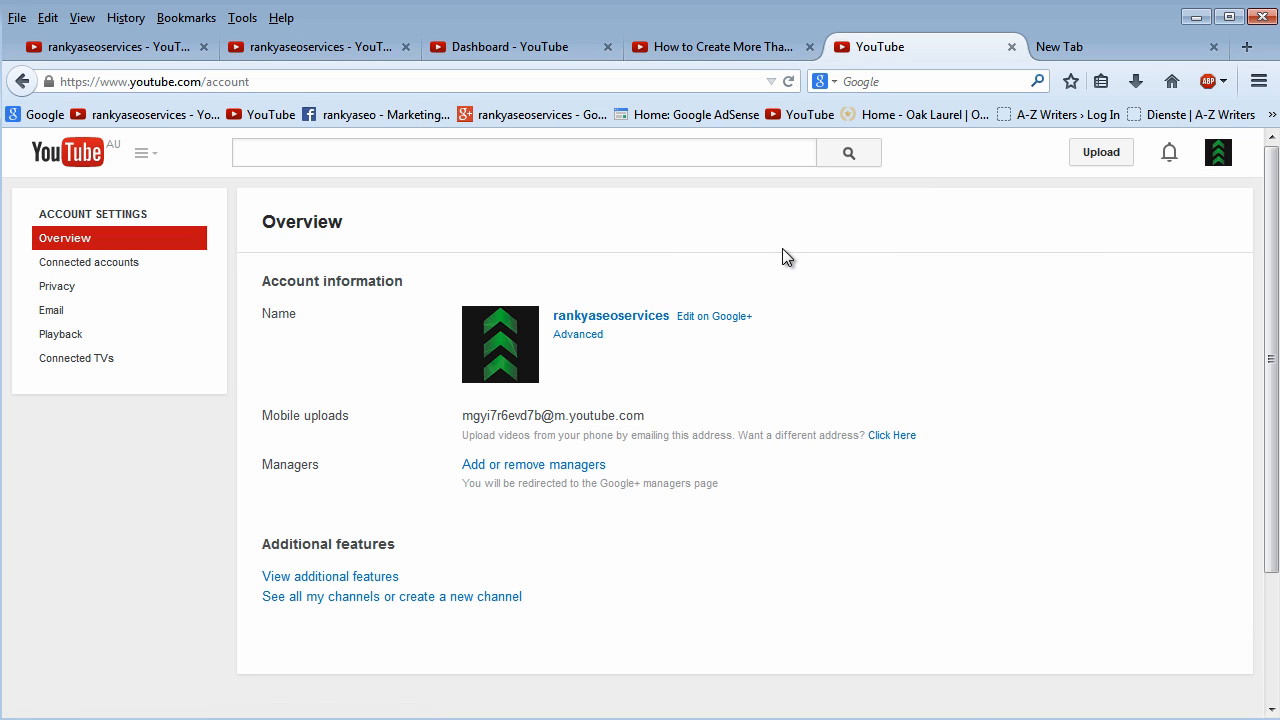
pyautogui.moveTo(1108, 182)
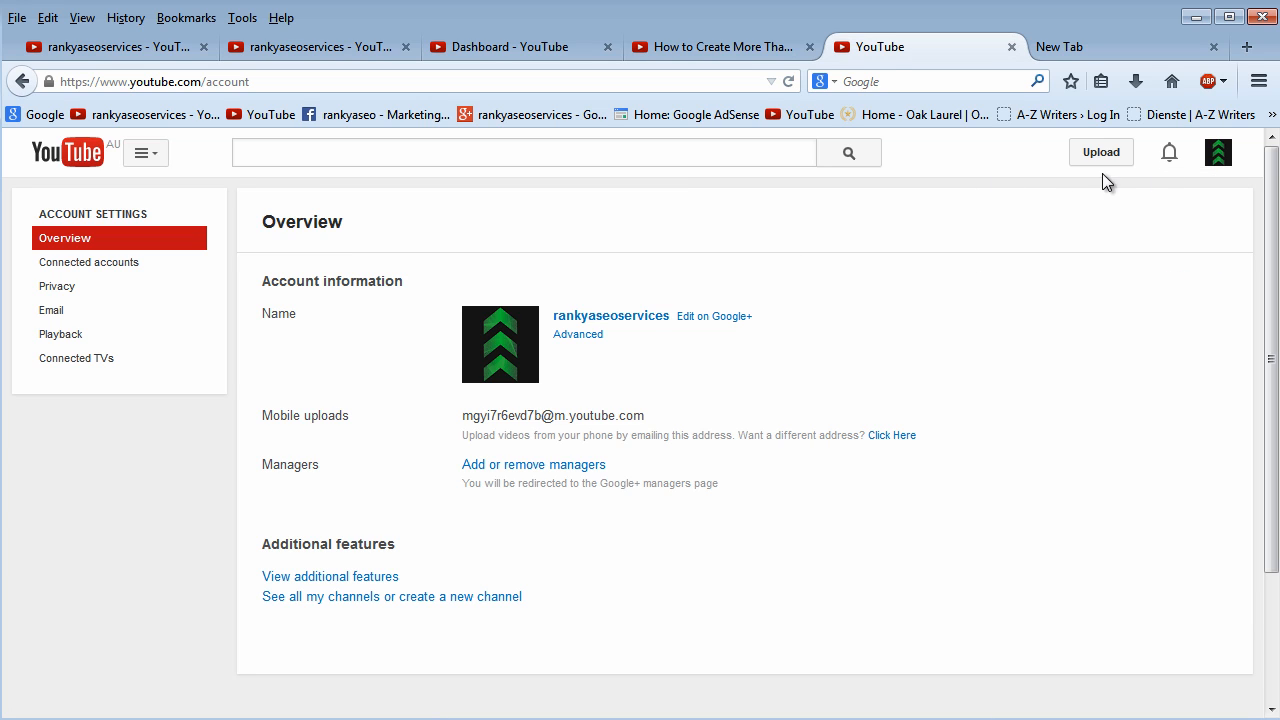
pyautogui.click(1216, 152)
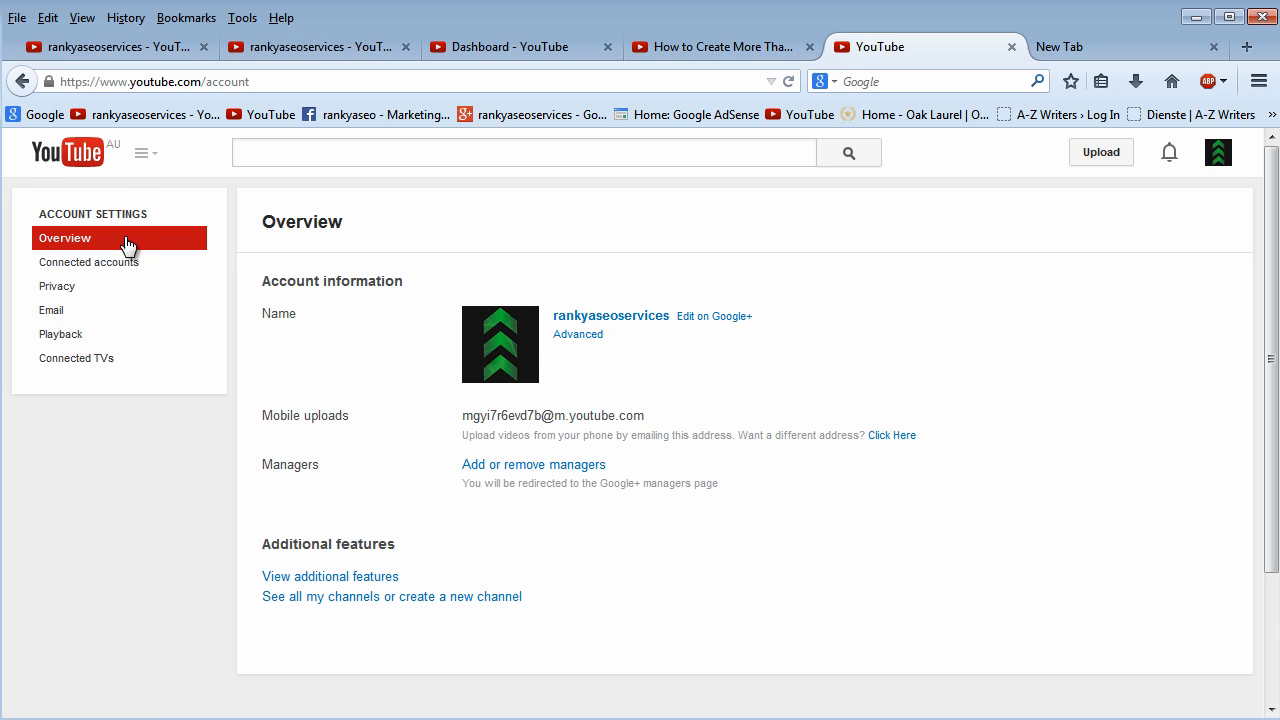
pyautogui.moveTo(268, 544)
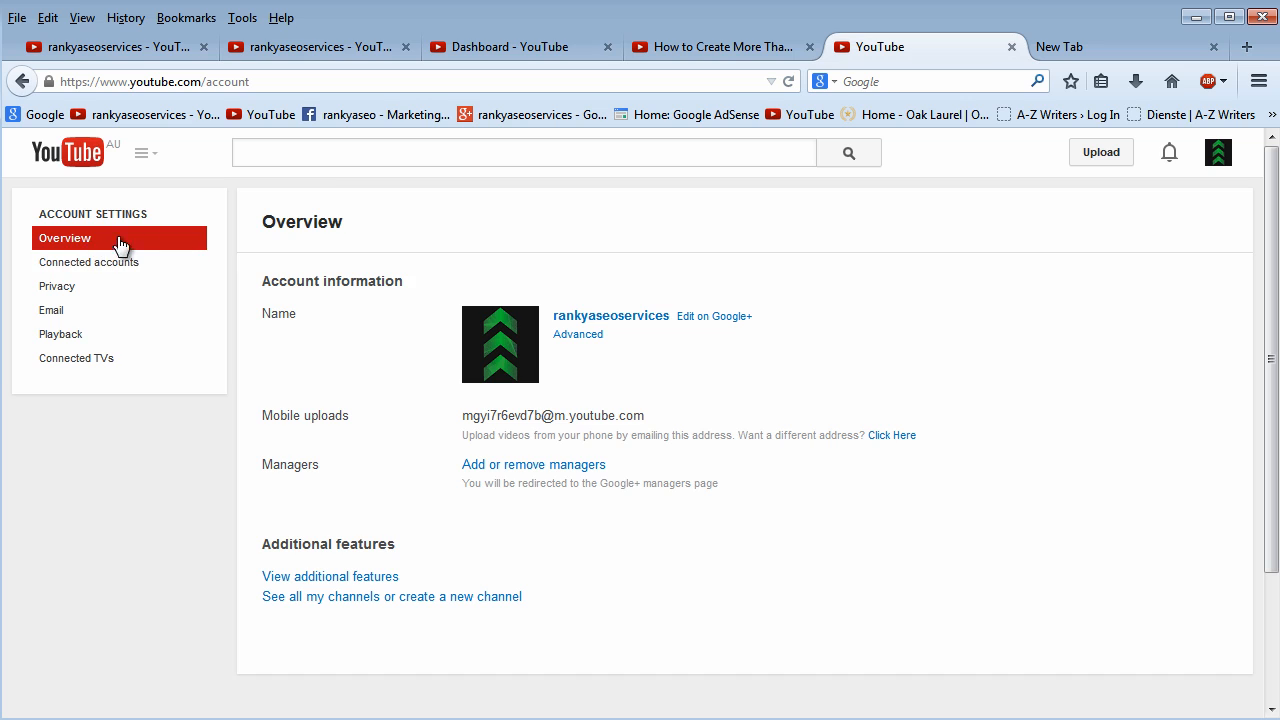
pyautogui.doubleClick(288, 544)
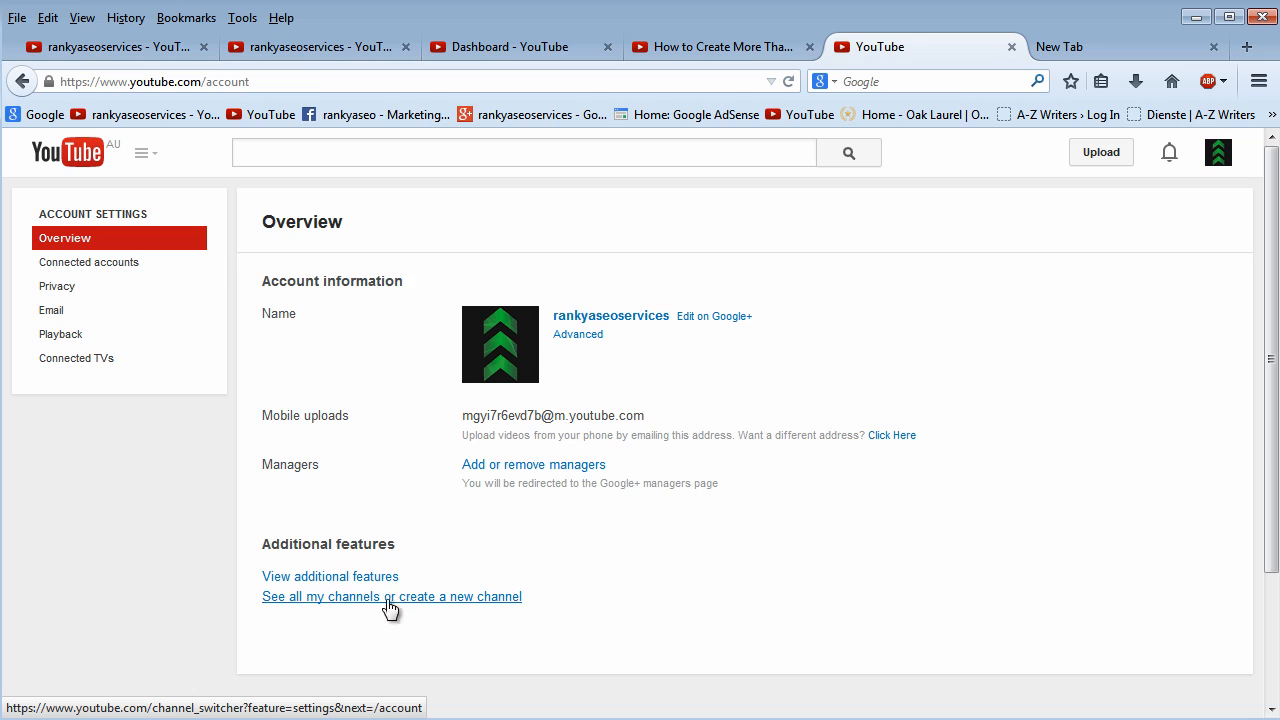
pyautogui.moveTo(420, 608)
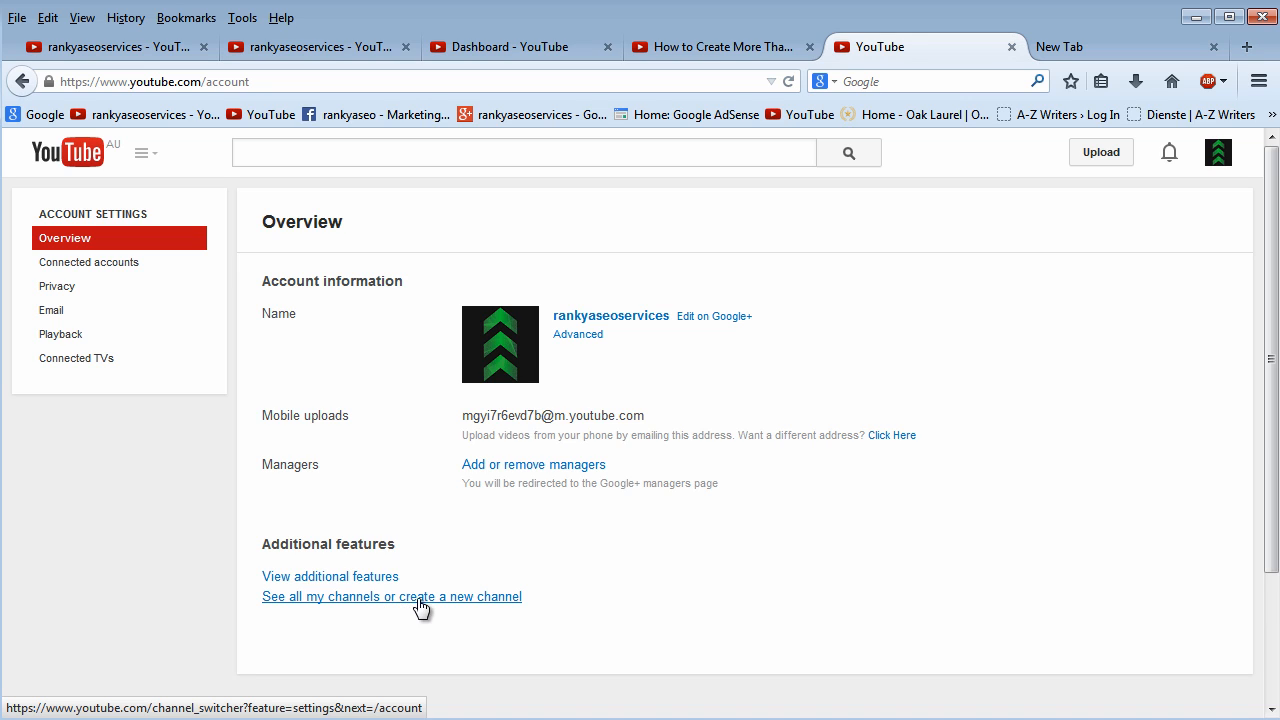
pyautogui.moveTo(390, 608)
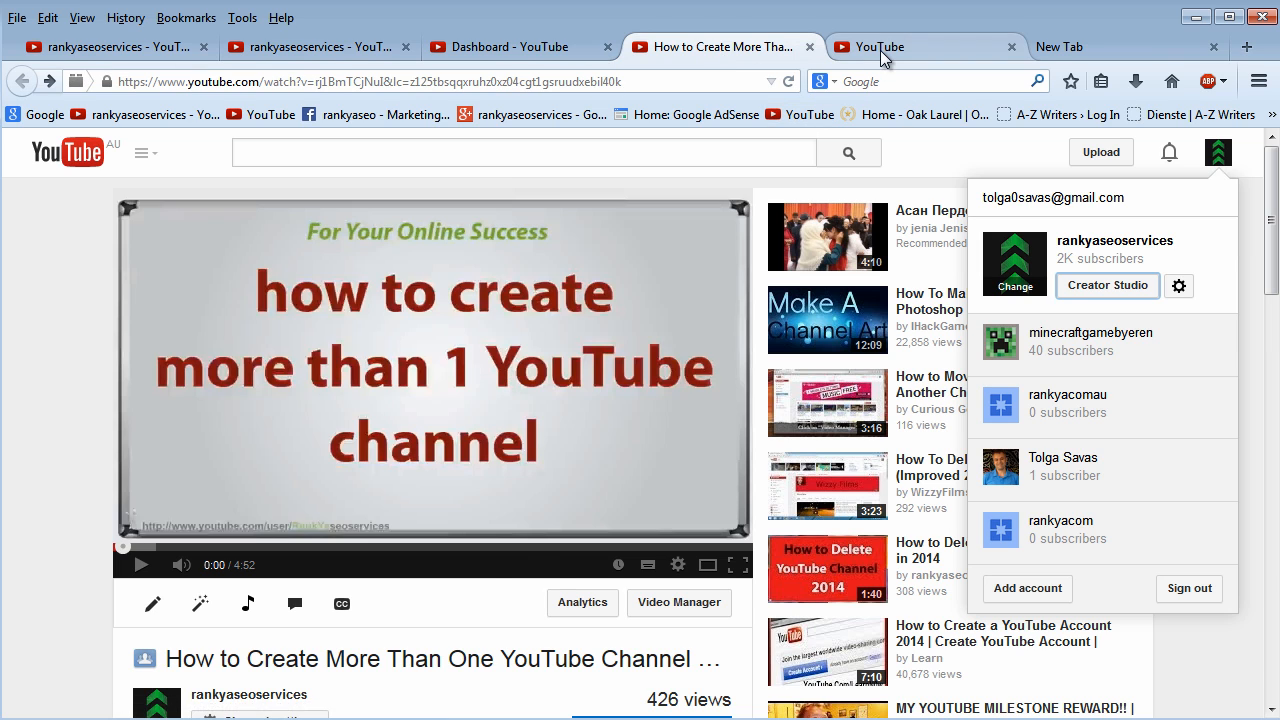
pyautogui.click(1178, 284)
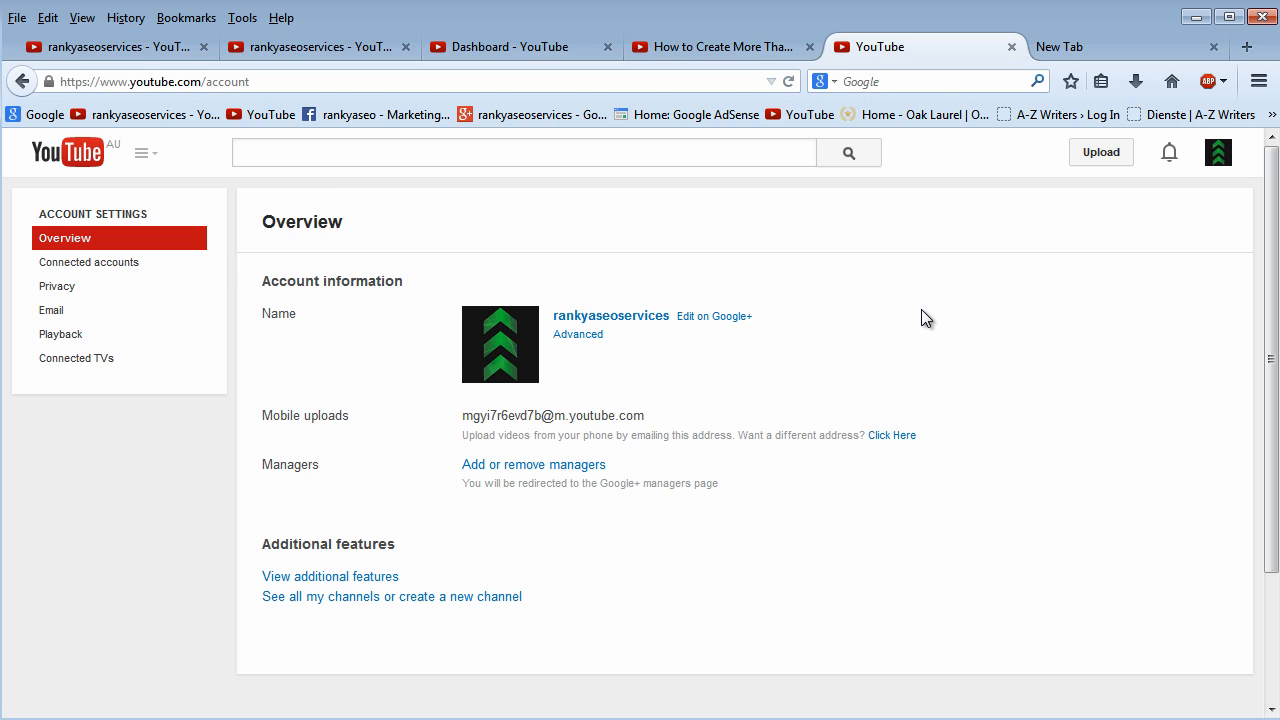
pyautogui.moveTo(926, 312)
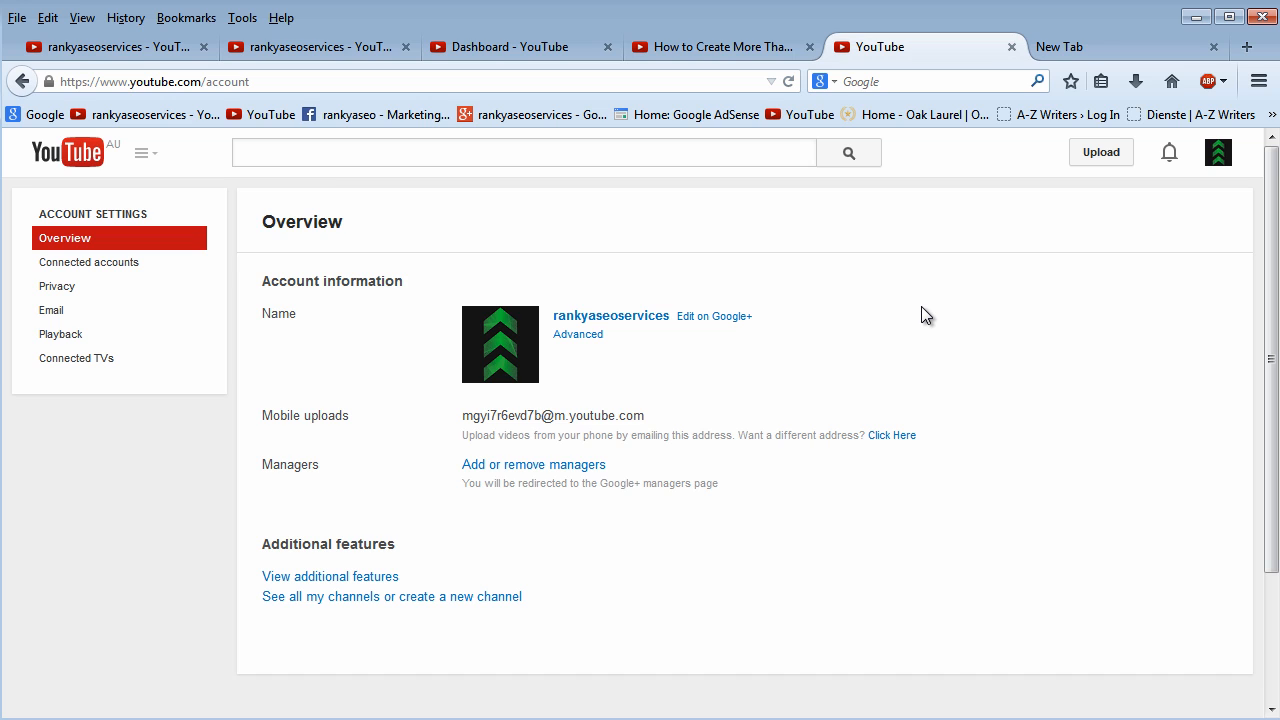
pyautogui.moveTo(292, 180)
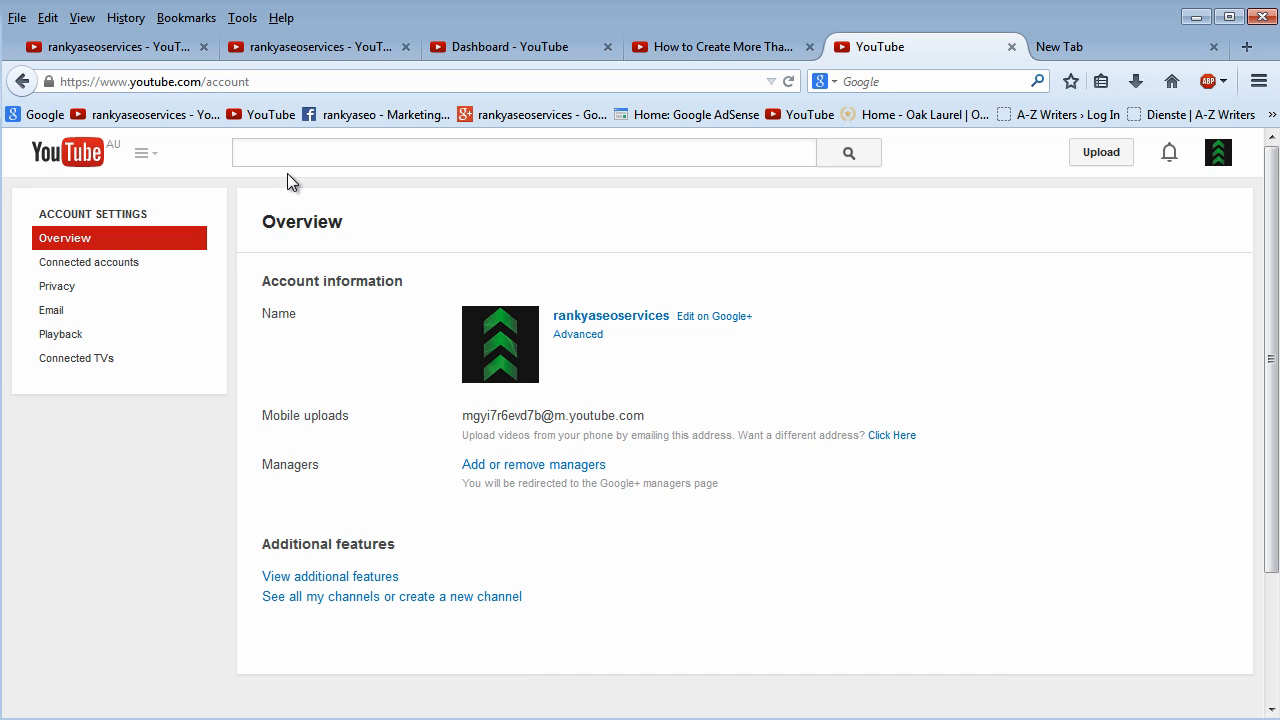
pyautogui.click(1216, 152)
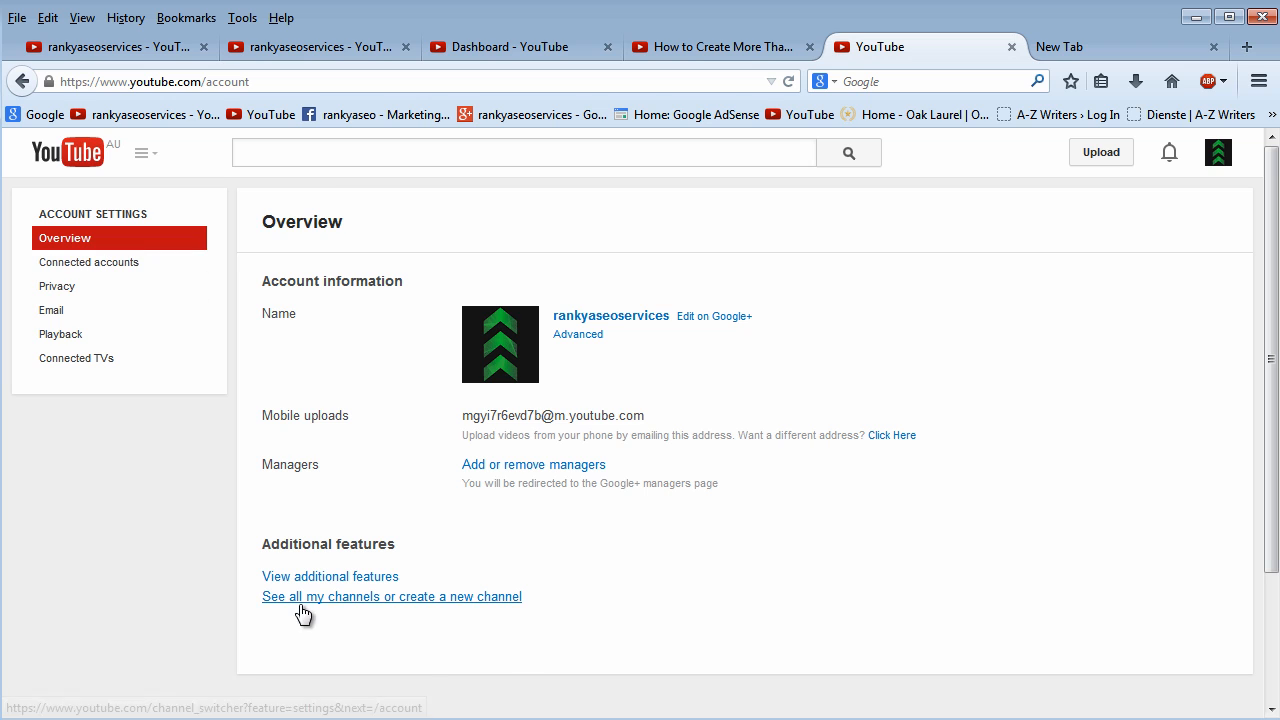
pyautogui.click(392, 596)
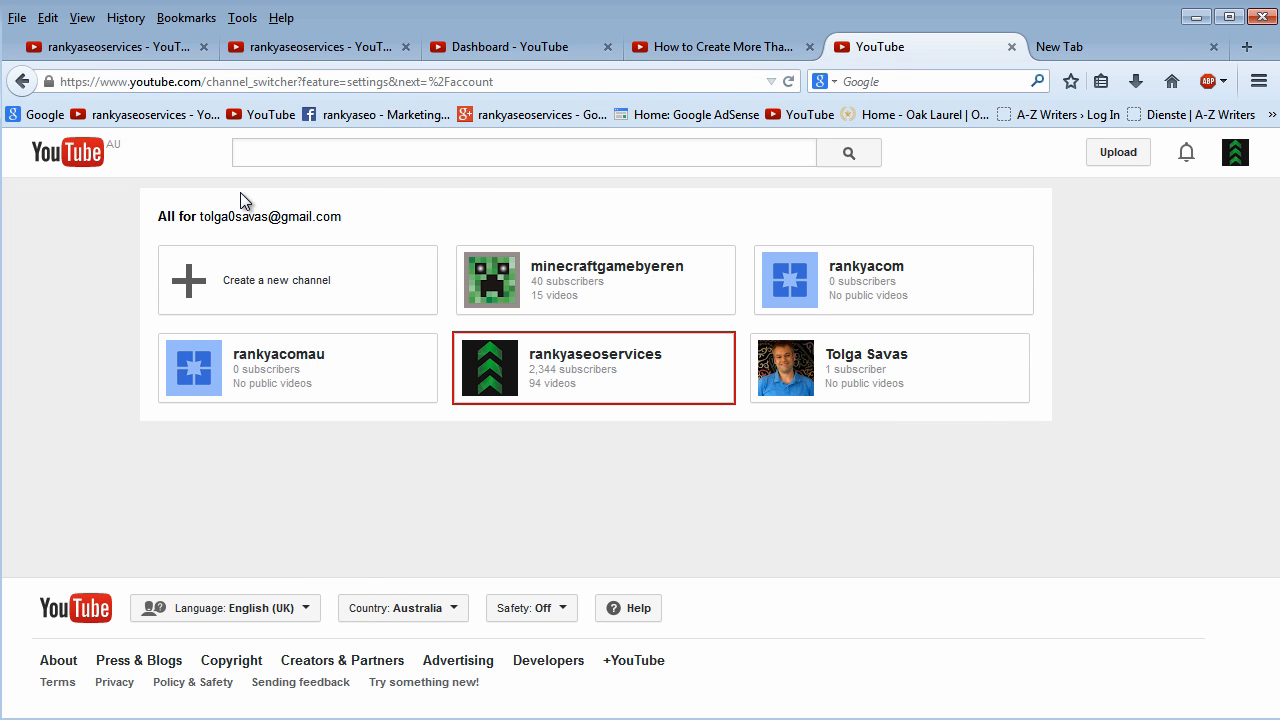
pyautogui.moveTo(1032, 448)
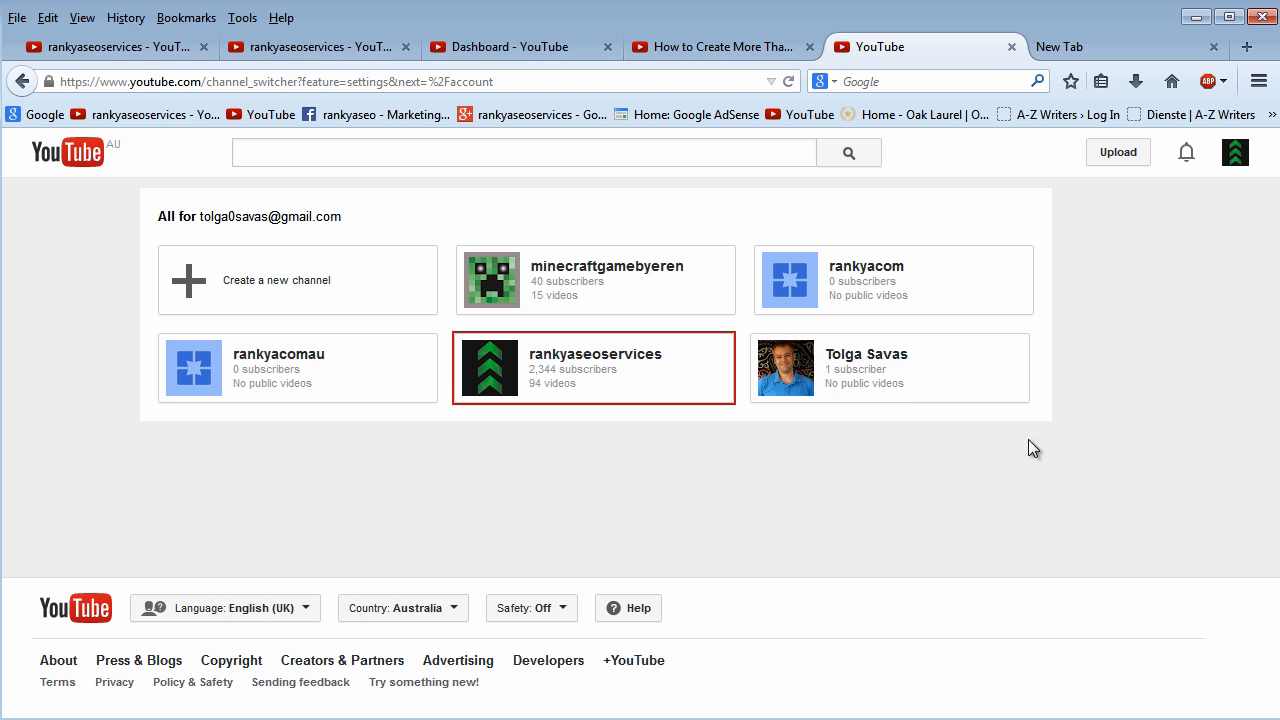
pyautogui.moveTo(730, 456)
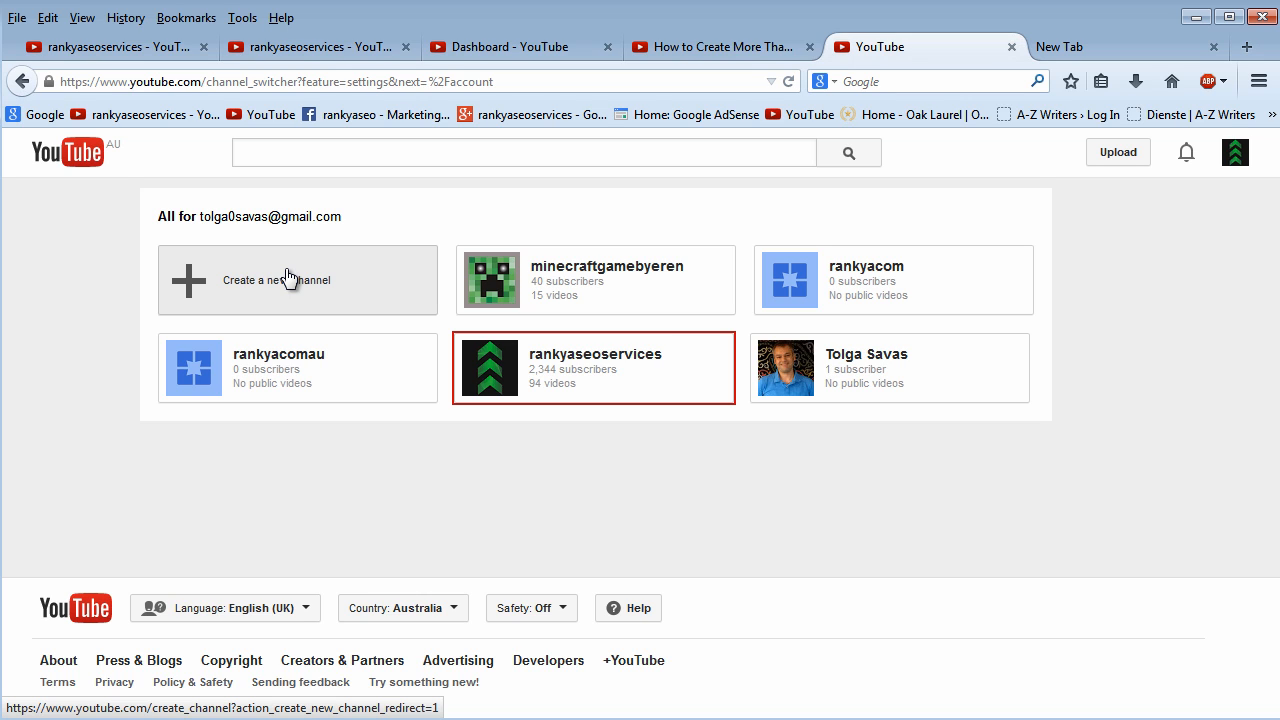
pyautogui.moveTo(256, 244)
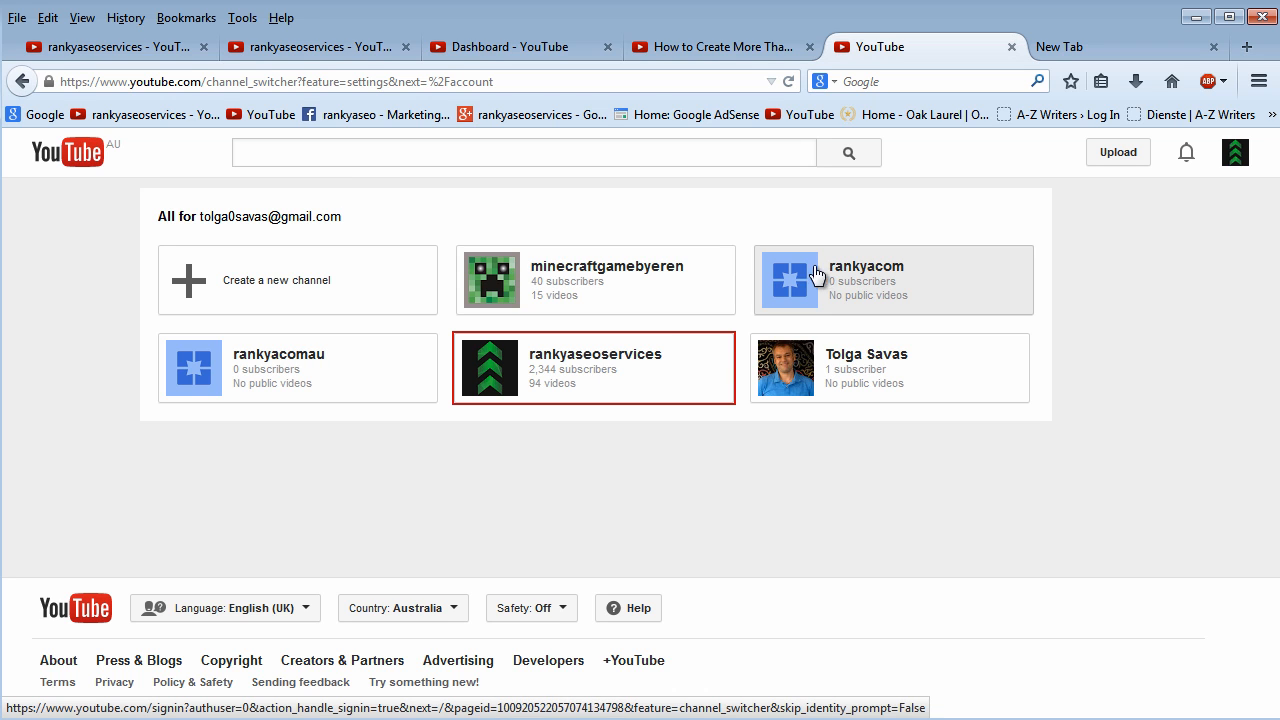
pyautogui.moveTo(838, 284)
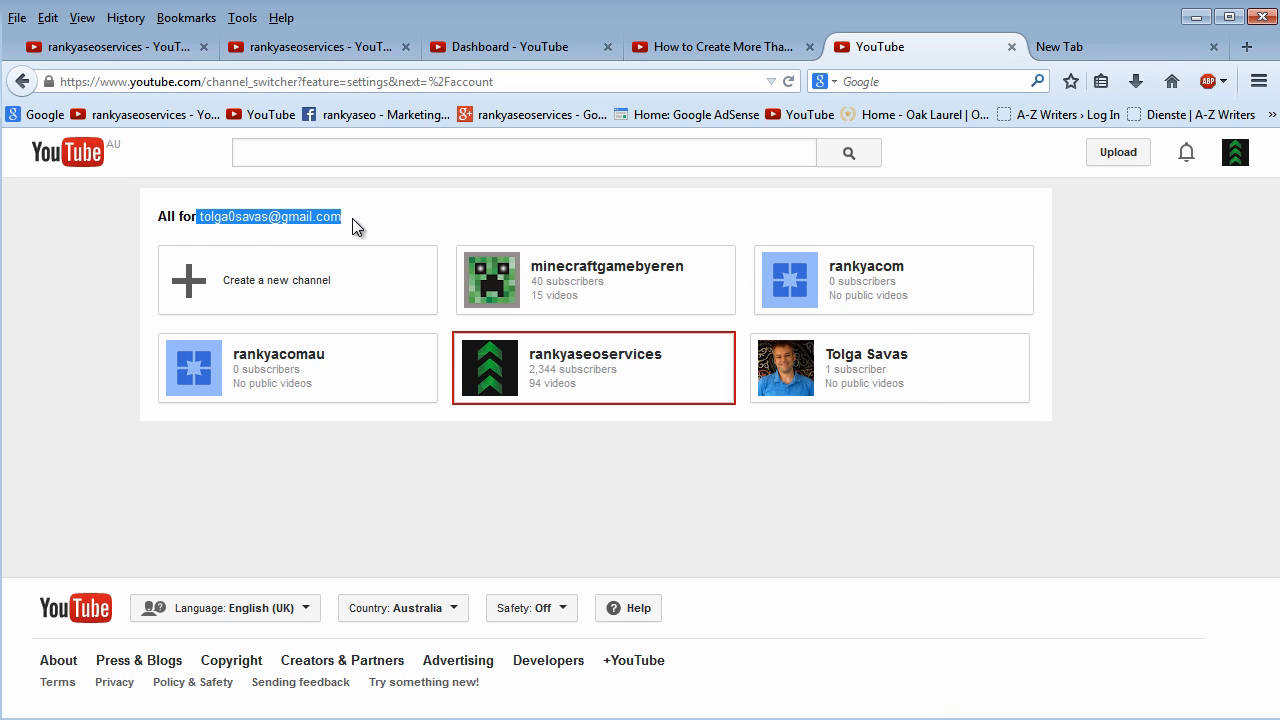
pyautogui.moveTo(246, 290)
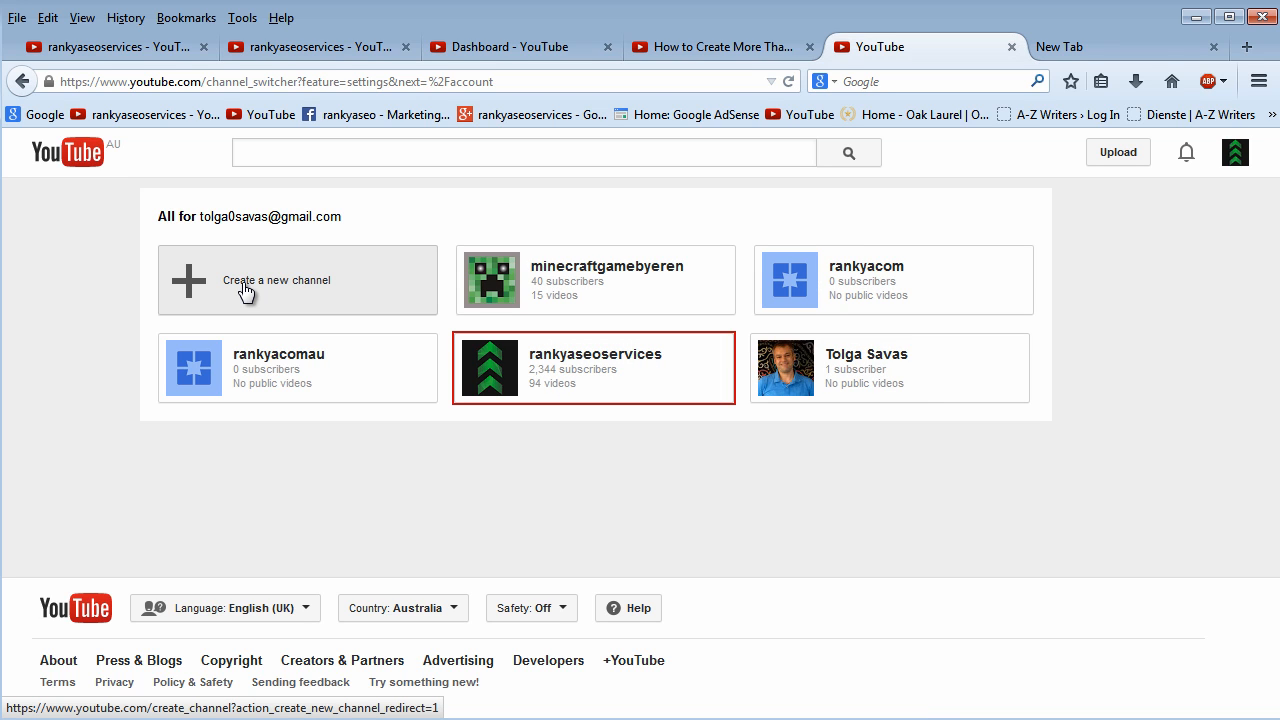
# Start 'Create a new channel' from the channel switcher page.
pyautogui.click(296, 280)
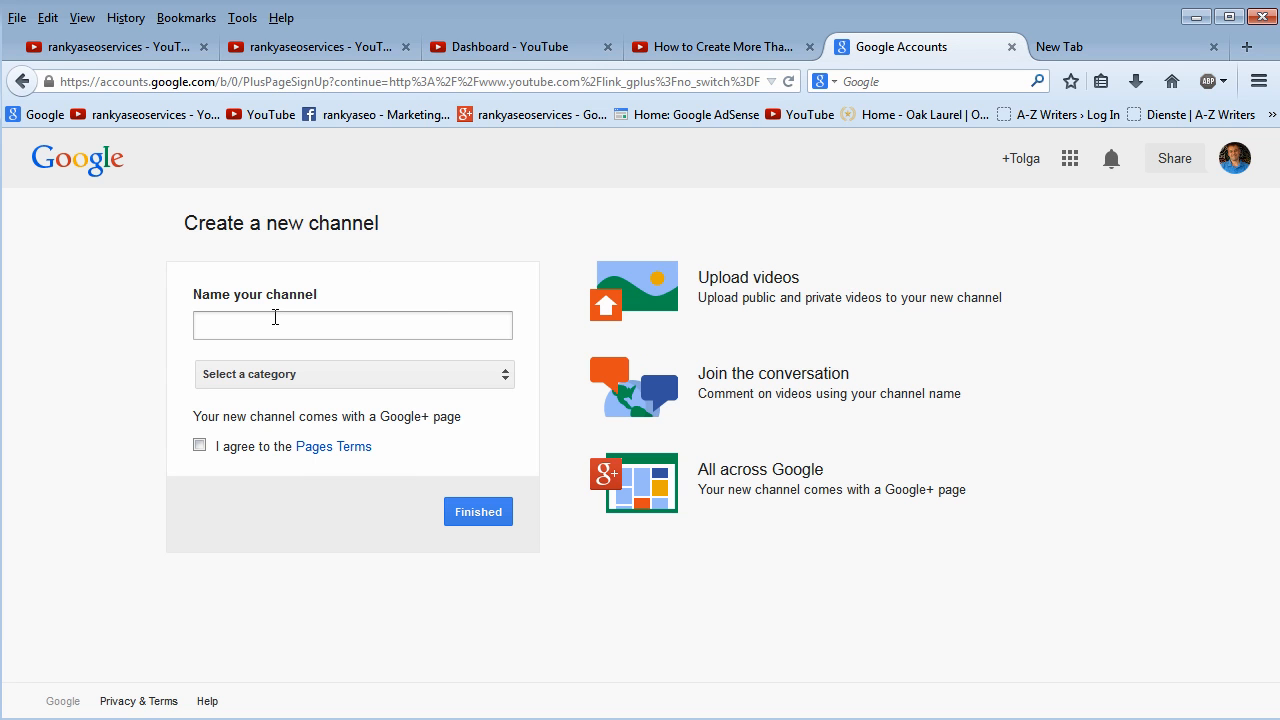
# Fill the new channel form with name testingchannel101 and category Other, then view the Pages Terms.
pyautogui.write('testingchannel101')
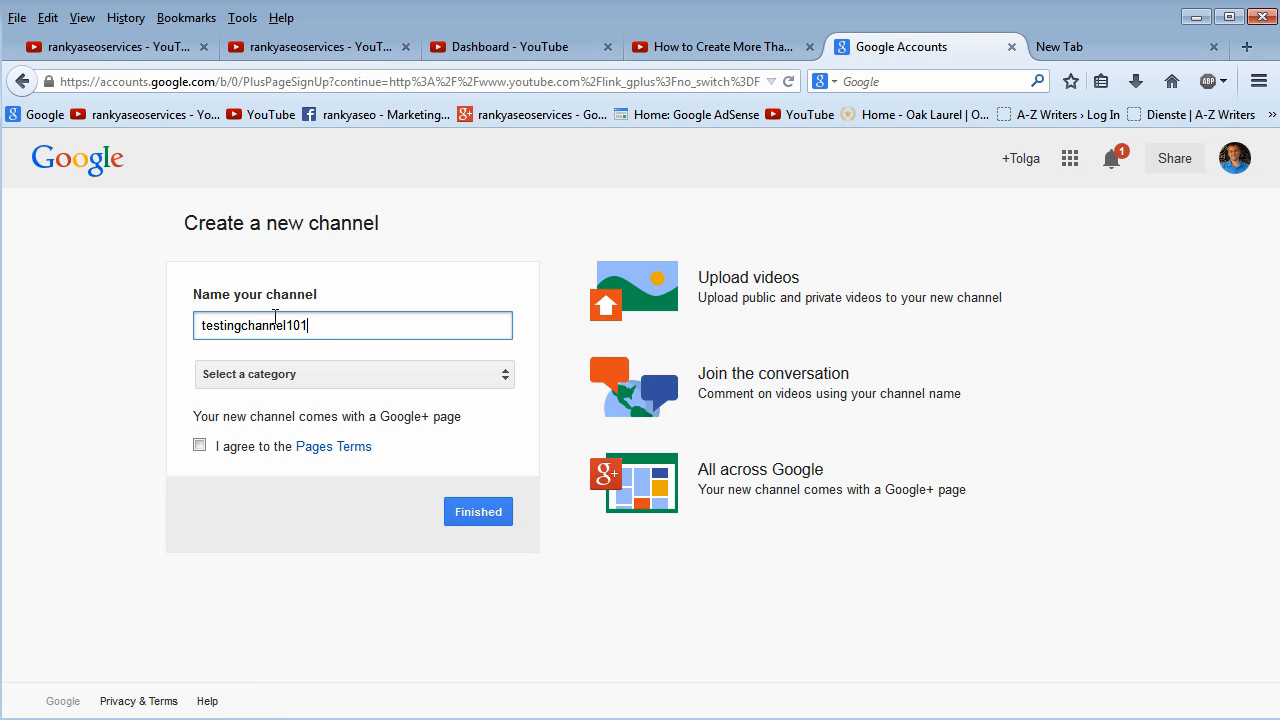
pyautogui.click(352, 374)
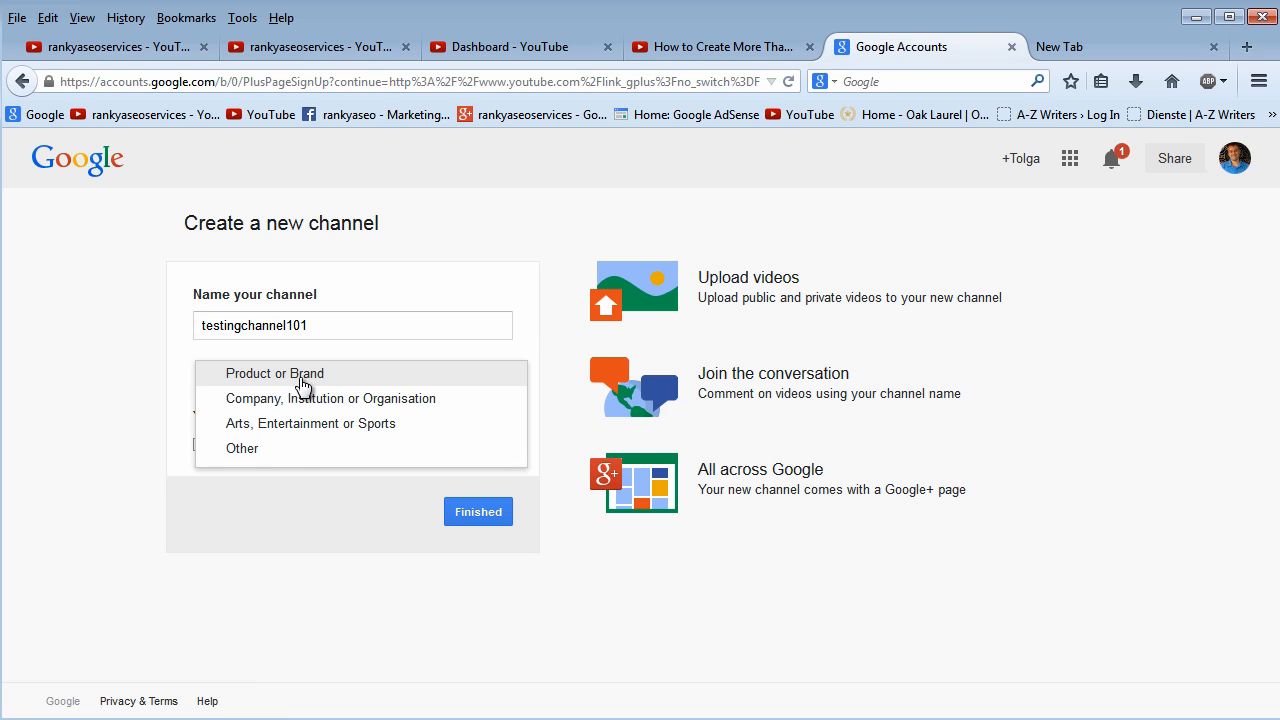
pyautogui.moveTo(310, 384)
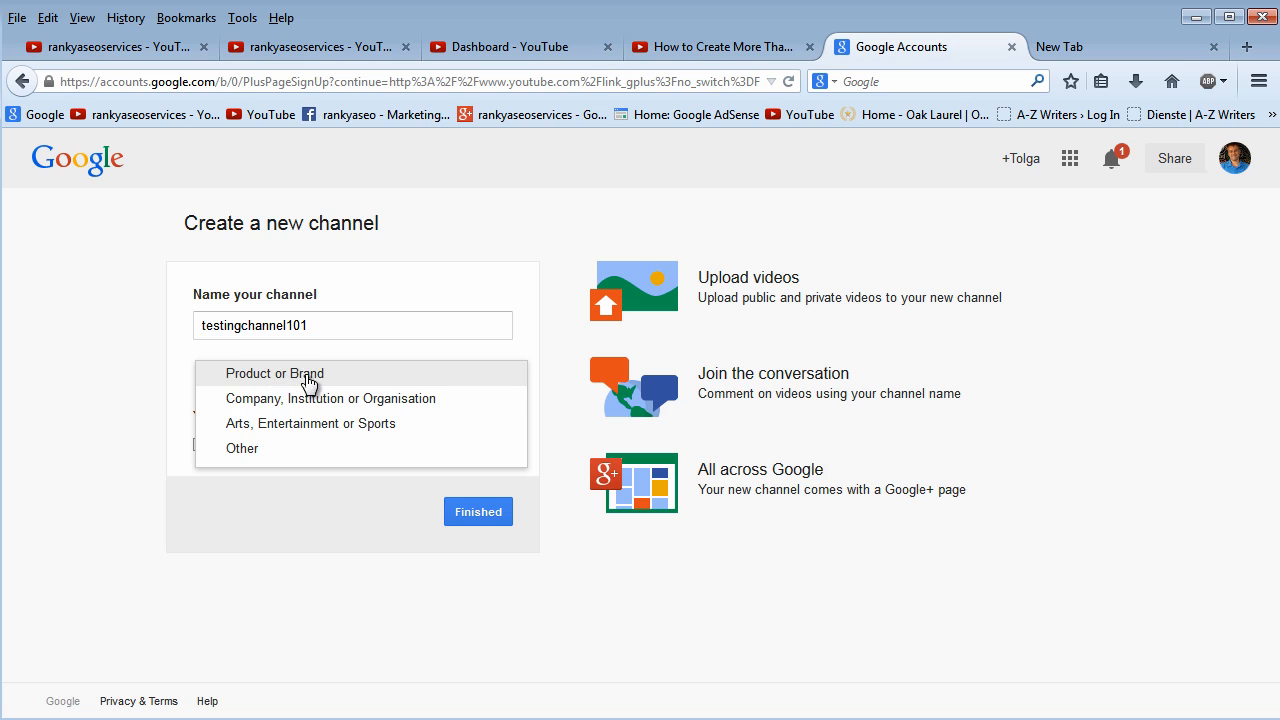
pyautogui.moveTo(280, 398)
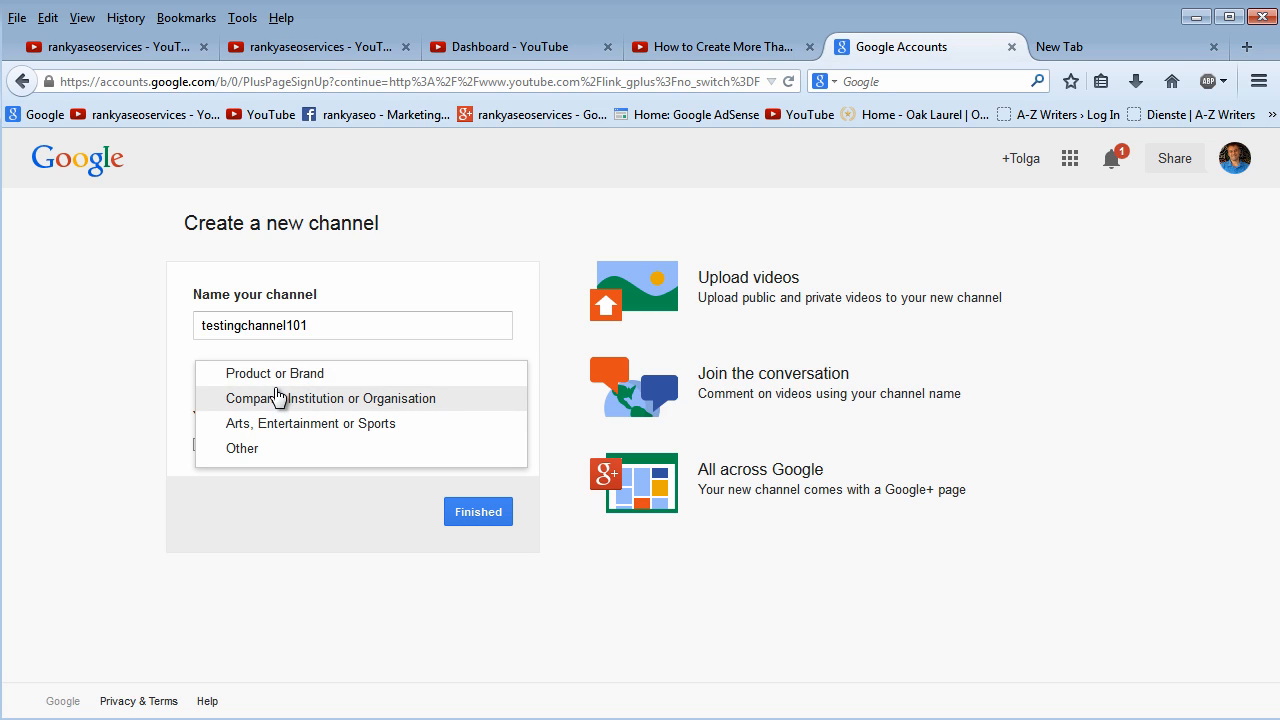
pyautogui.moveTo(248, 452)
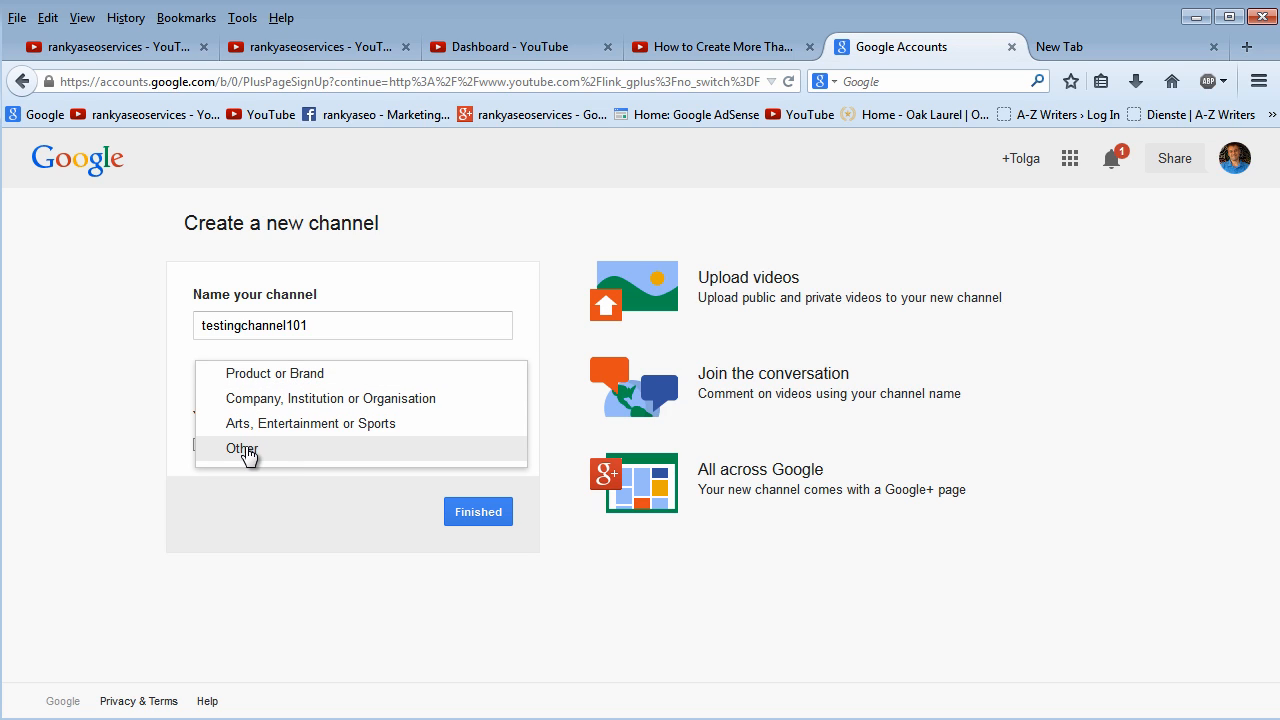
pyautogui.click(242, 448)
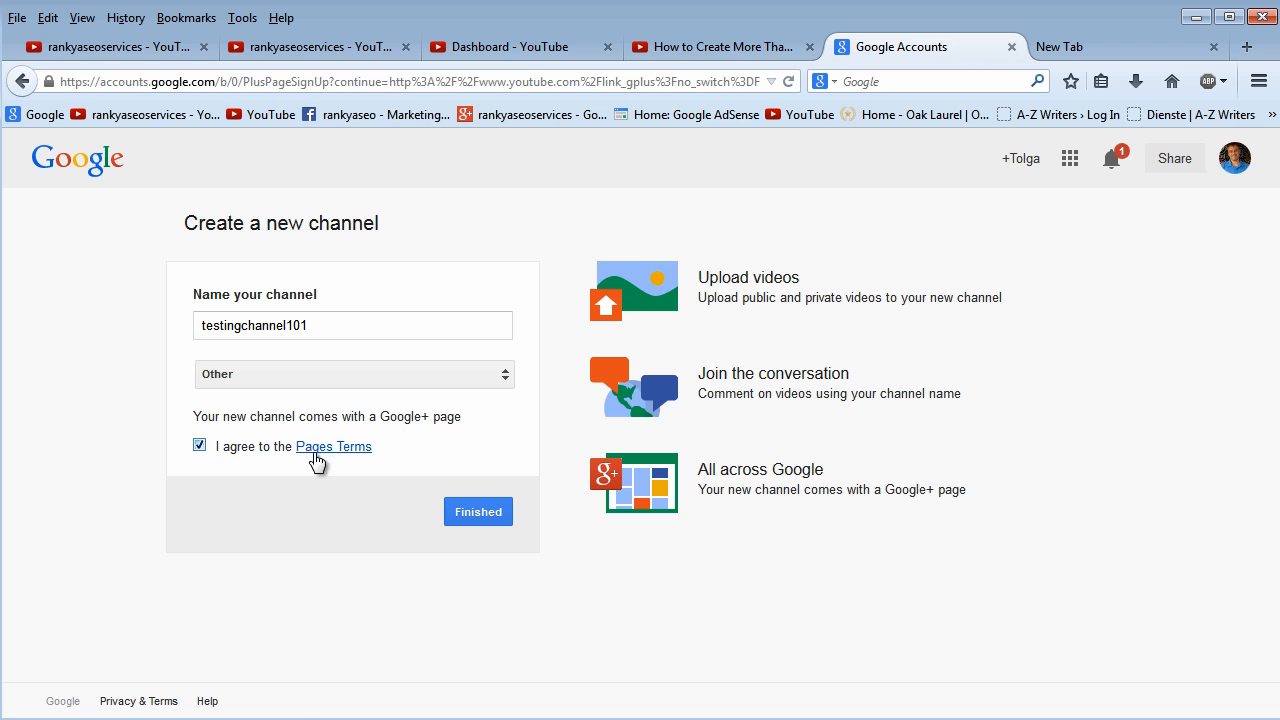
pyautogui.click(332, 446)
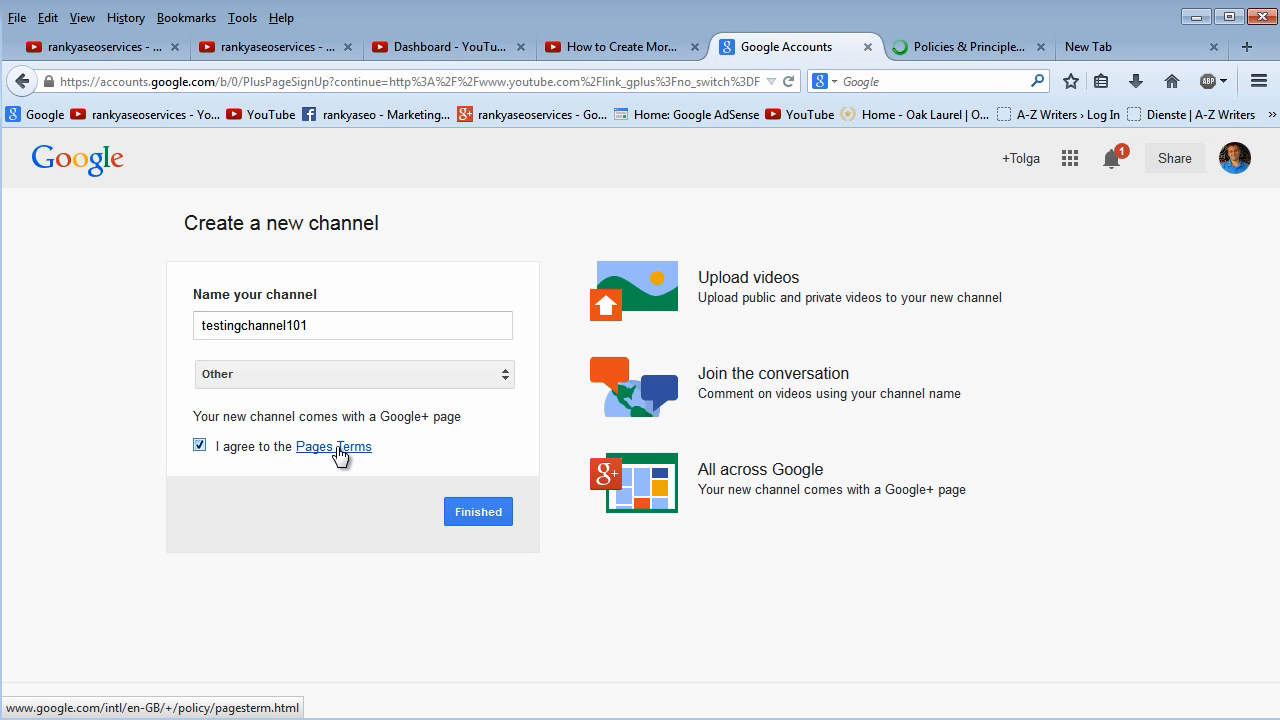
pyautogui.click(332, 446)
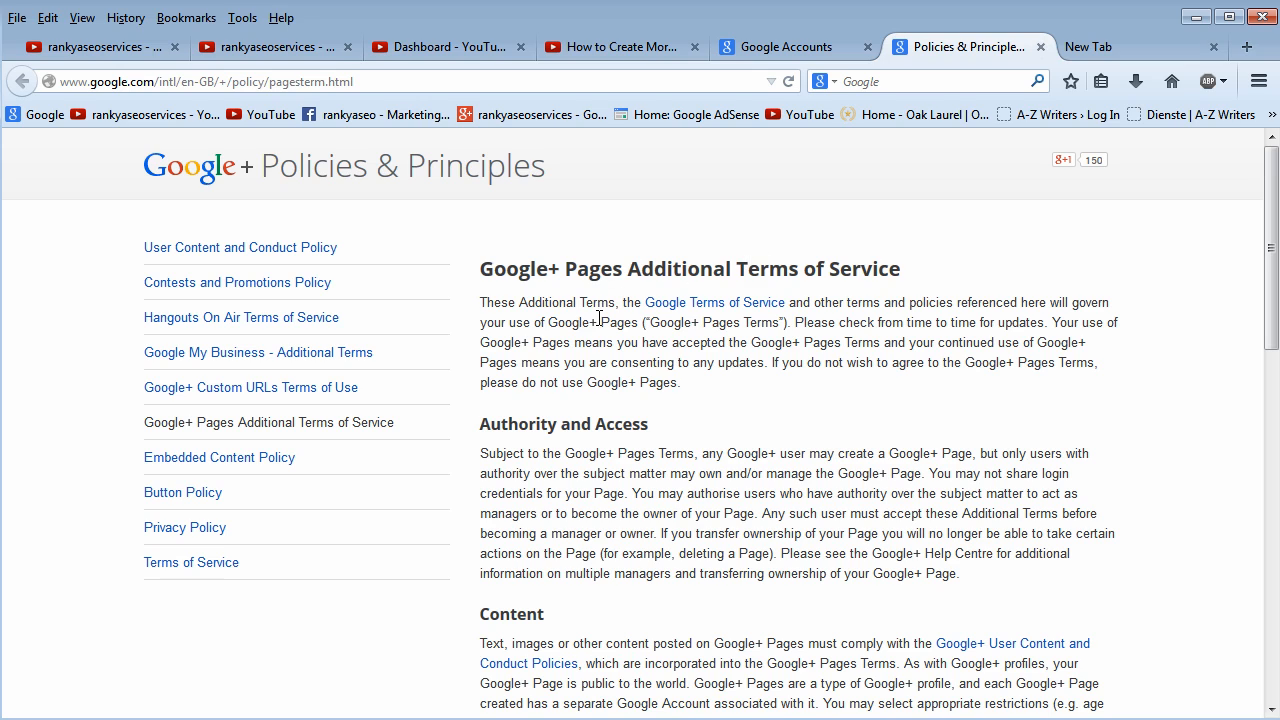
pyautogui.moveTo(818, 418)
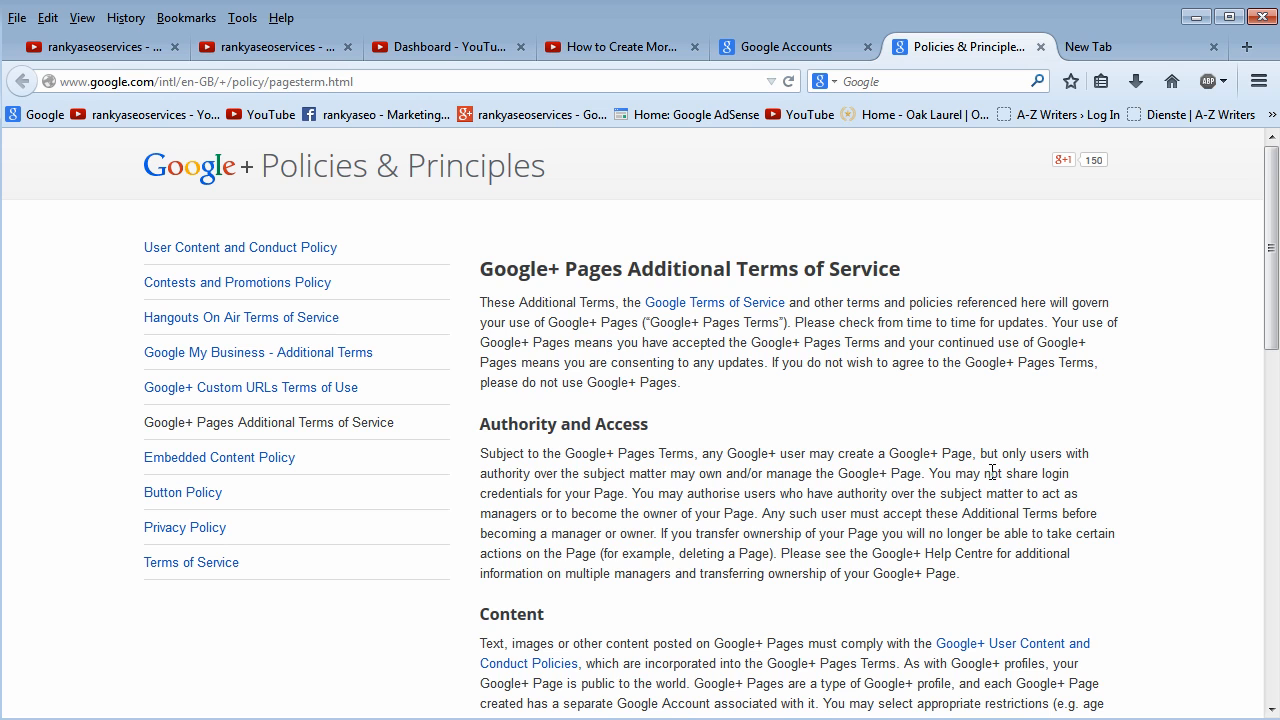
# Scroll through the Google+ Pages Additional Terms of Service text.
pyautogui.scroll(-3)
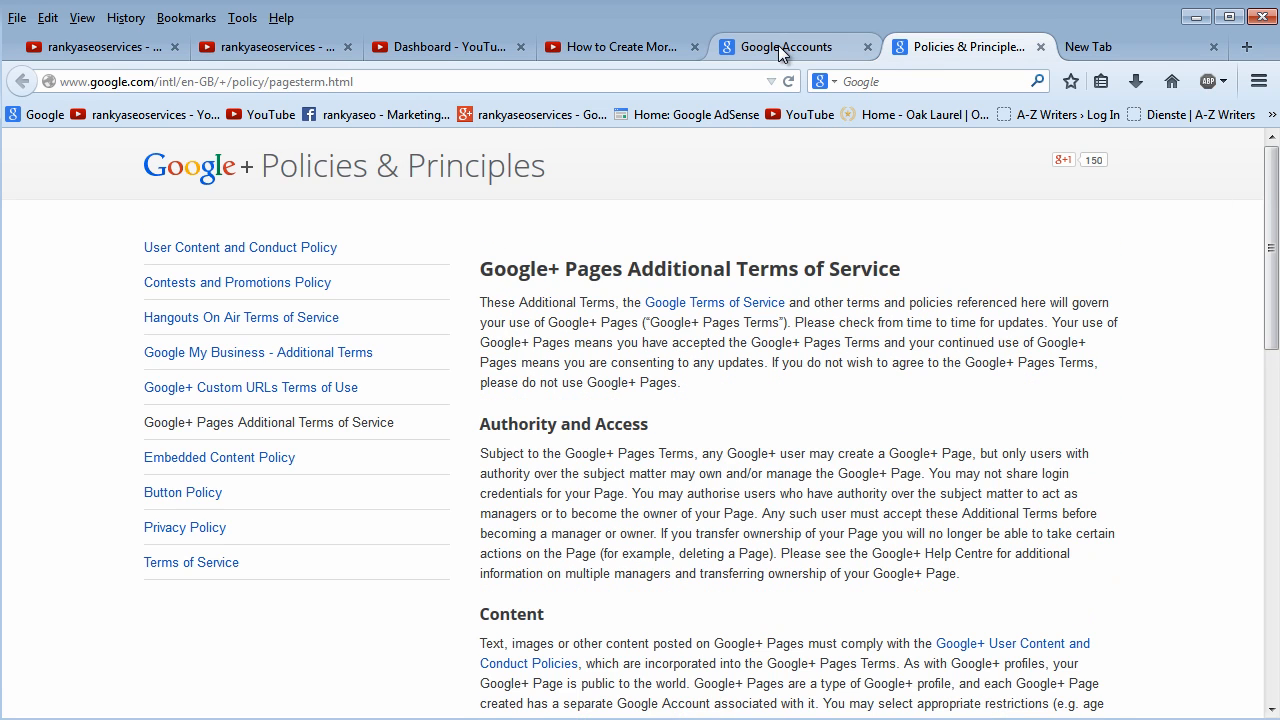
# Return to the Google Accounts tab with the filled testingchannel101 form, leaving it unsubmitted.
pyautogui.click(790, 46)
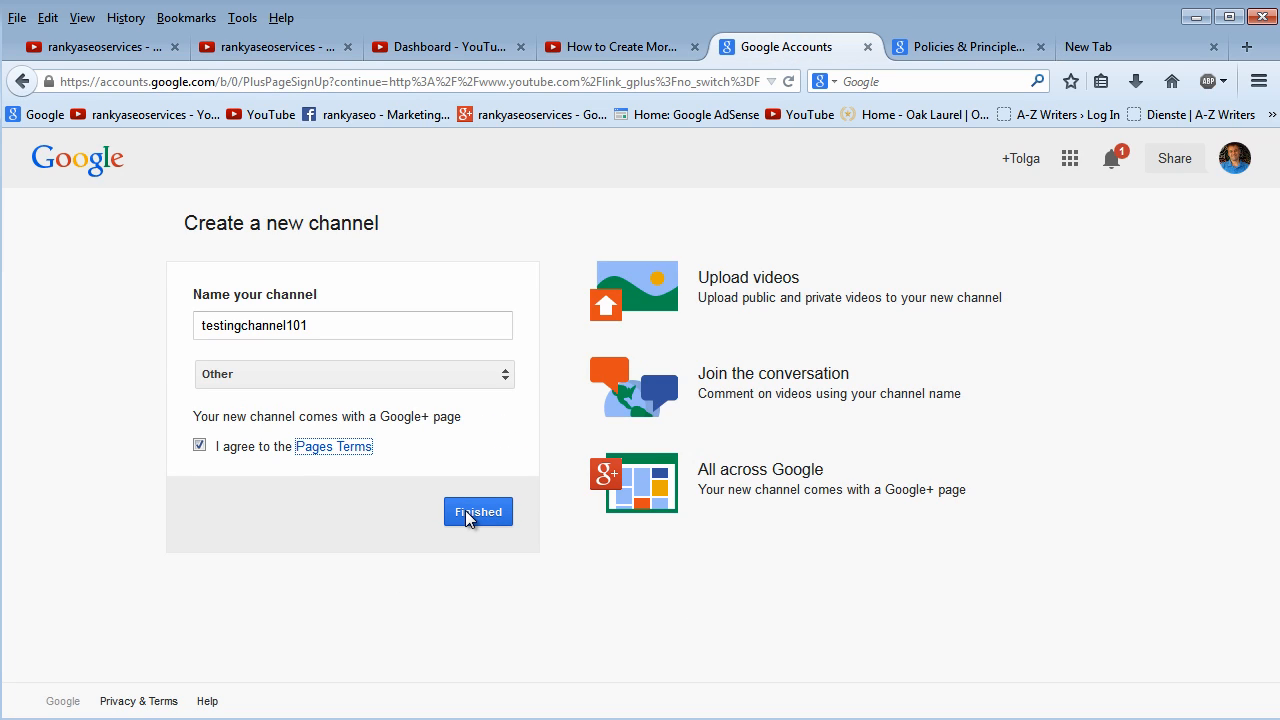
pyautogui.moveTo(478, 524)
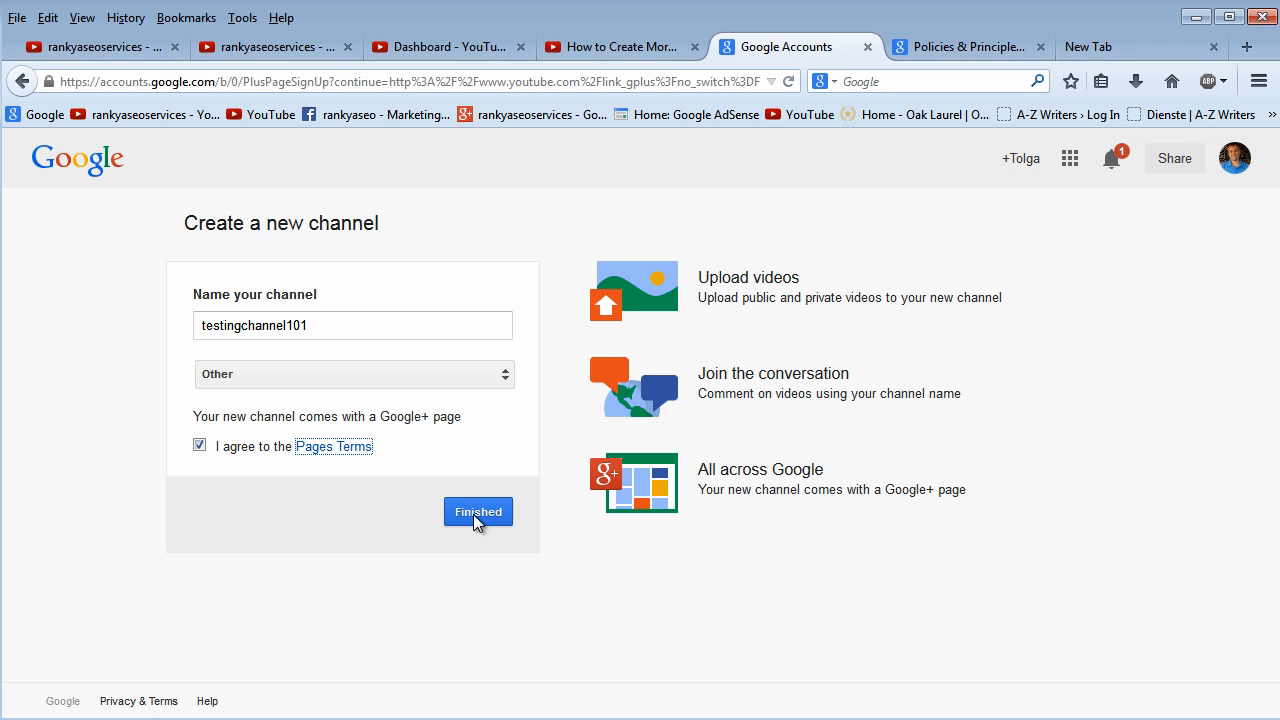
pyautogui.moveTo(624, 512)
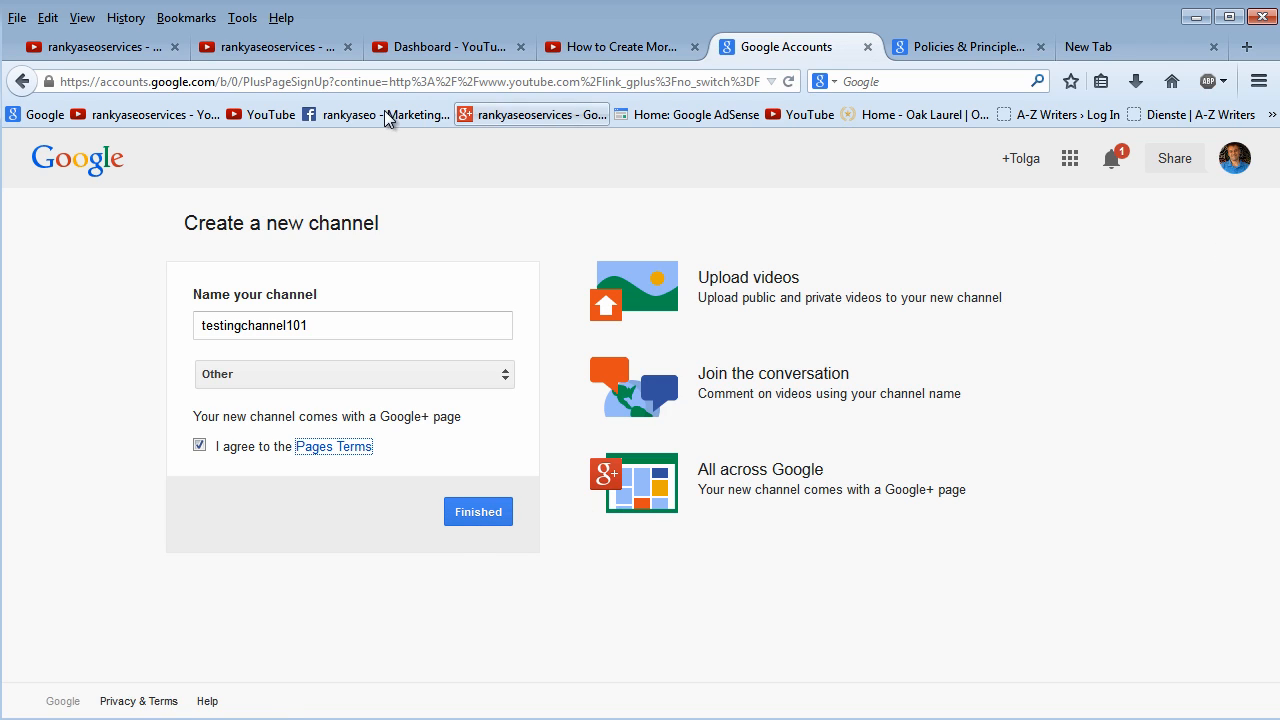
pyautogui.moveTo(1240, 180)
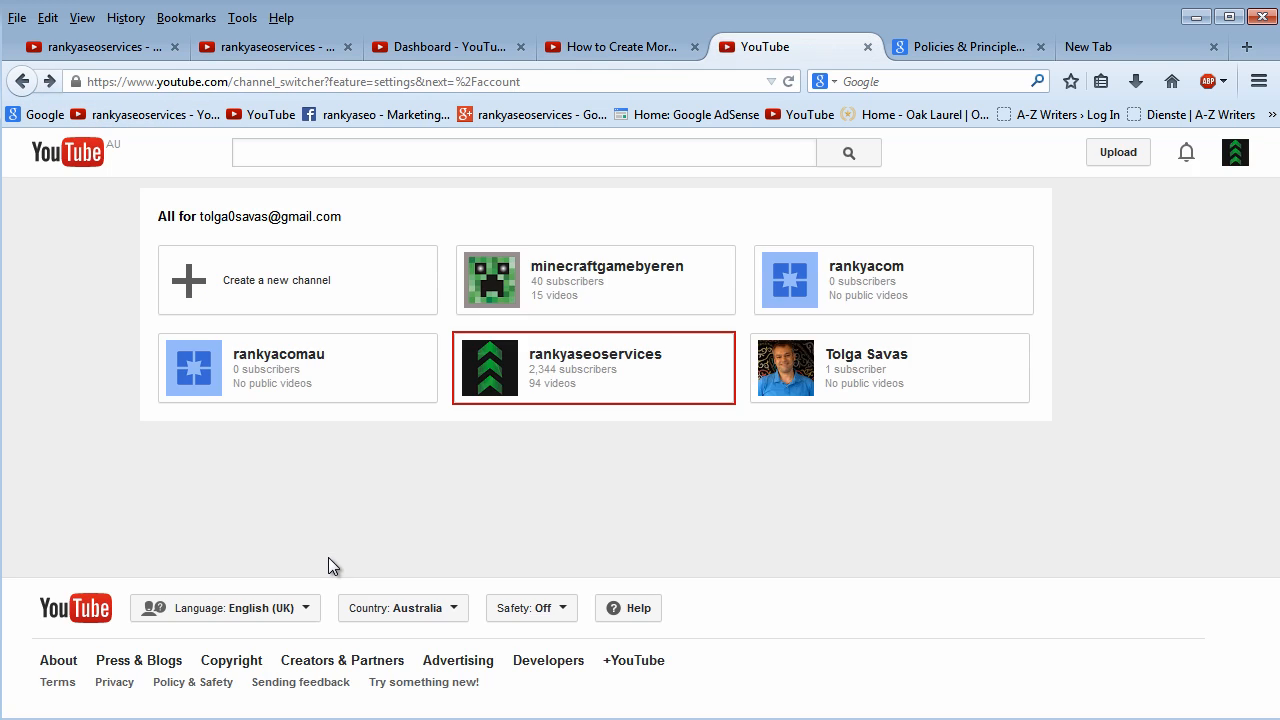
pyautogui.moveTo(272, 298)
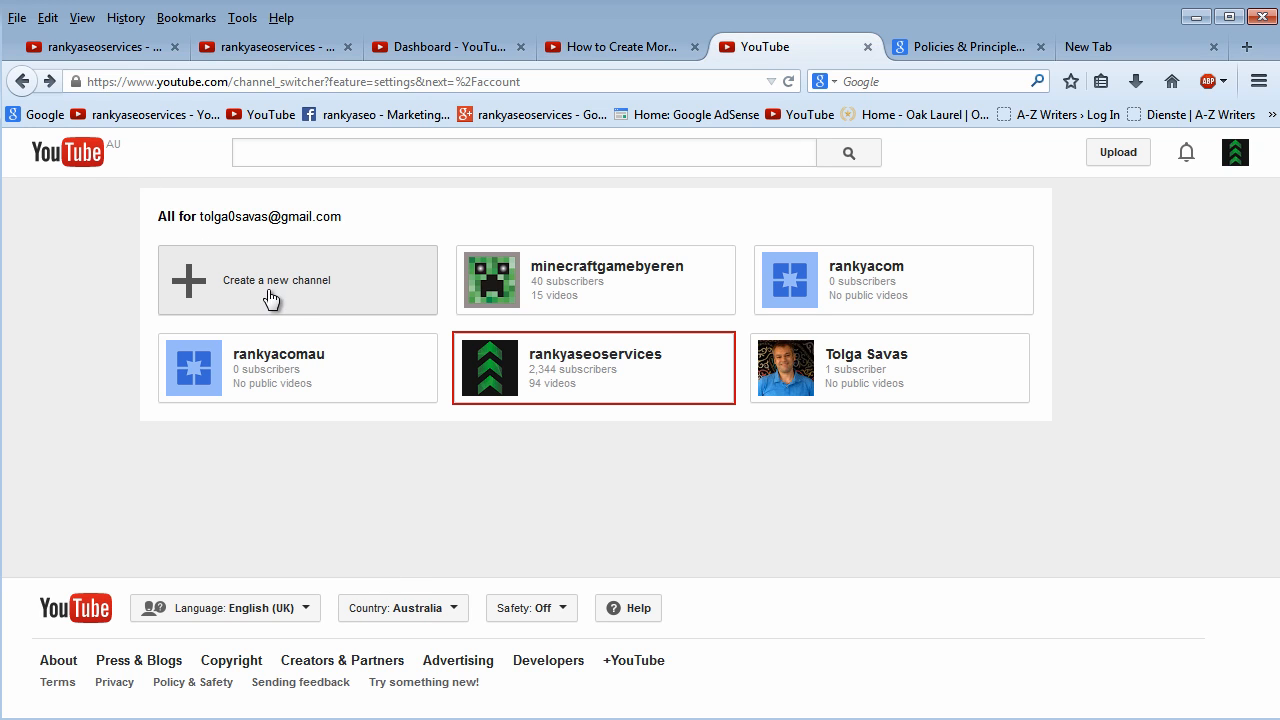
pyautogui.moveTo(1176, 190)
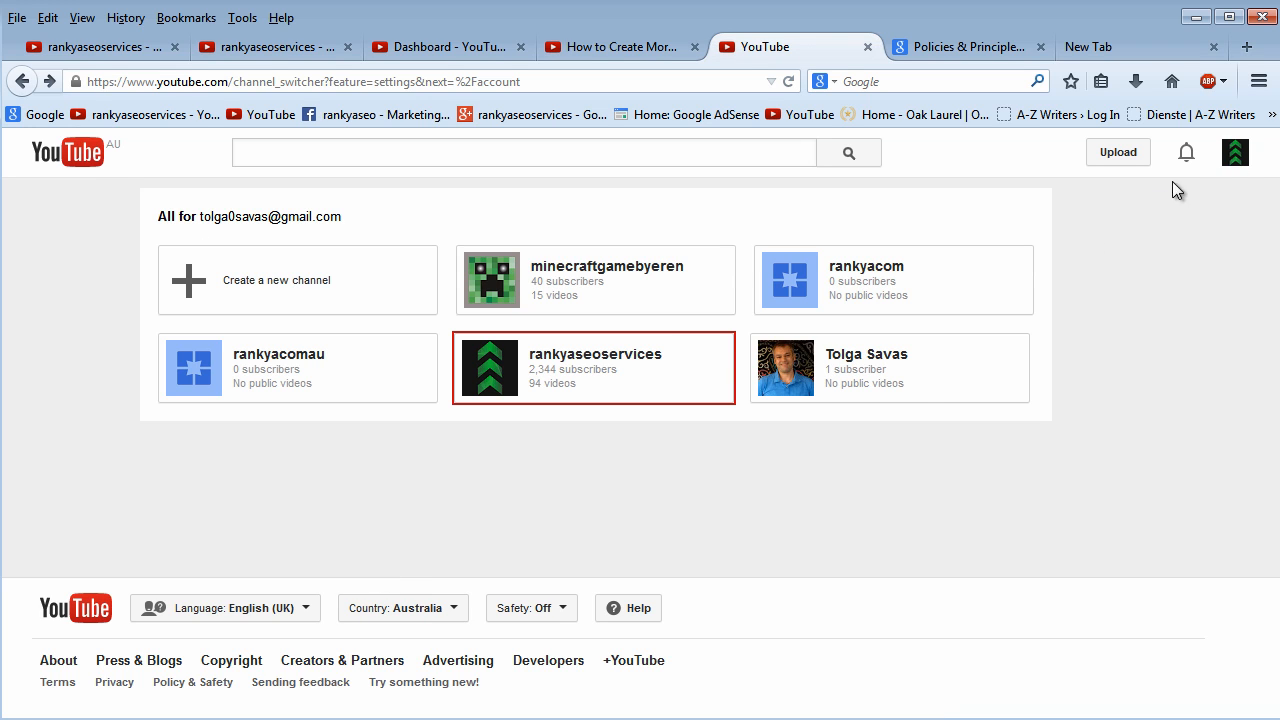
# Start creating another new channel from the YouTube channel switcher.
pyautogui.click(1236, 152)
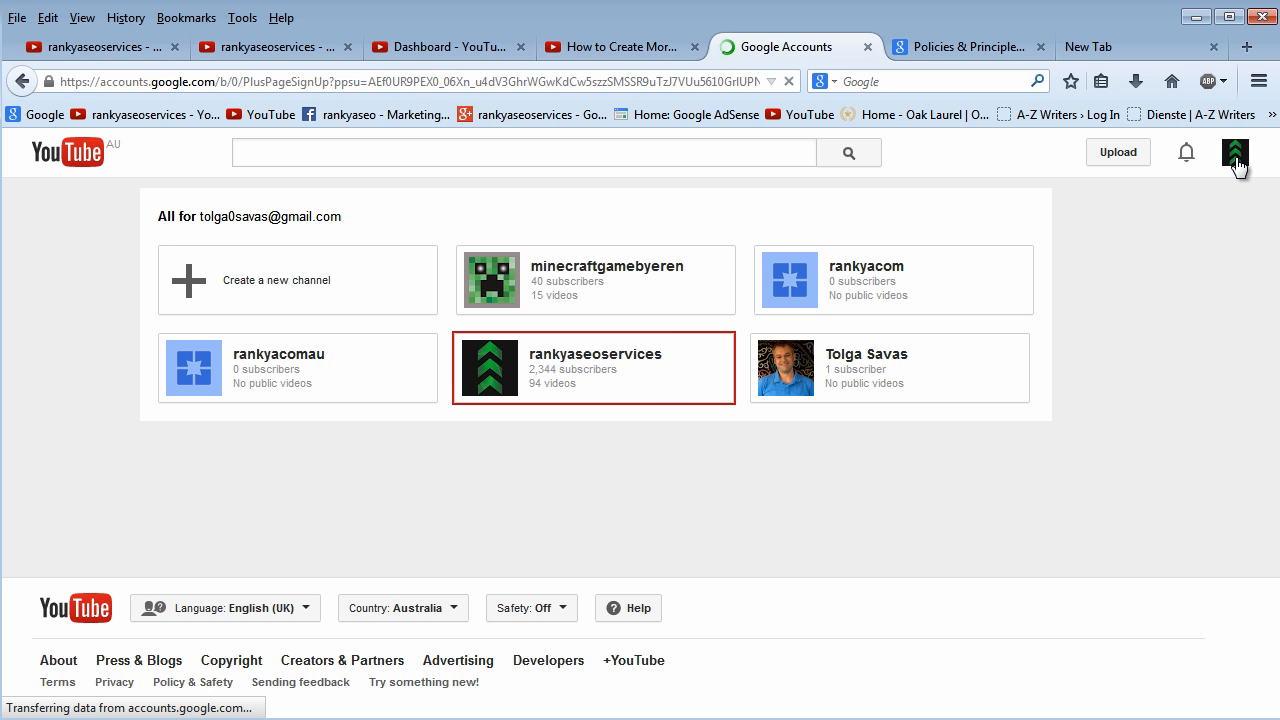
# Enter the blank 'Name your channel' field, then go back to the channel switcher without filling it.
pyautogui.click(296, 280)
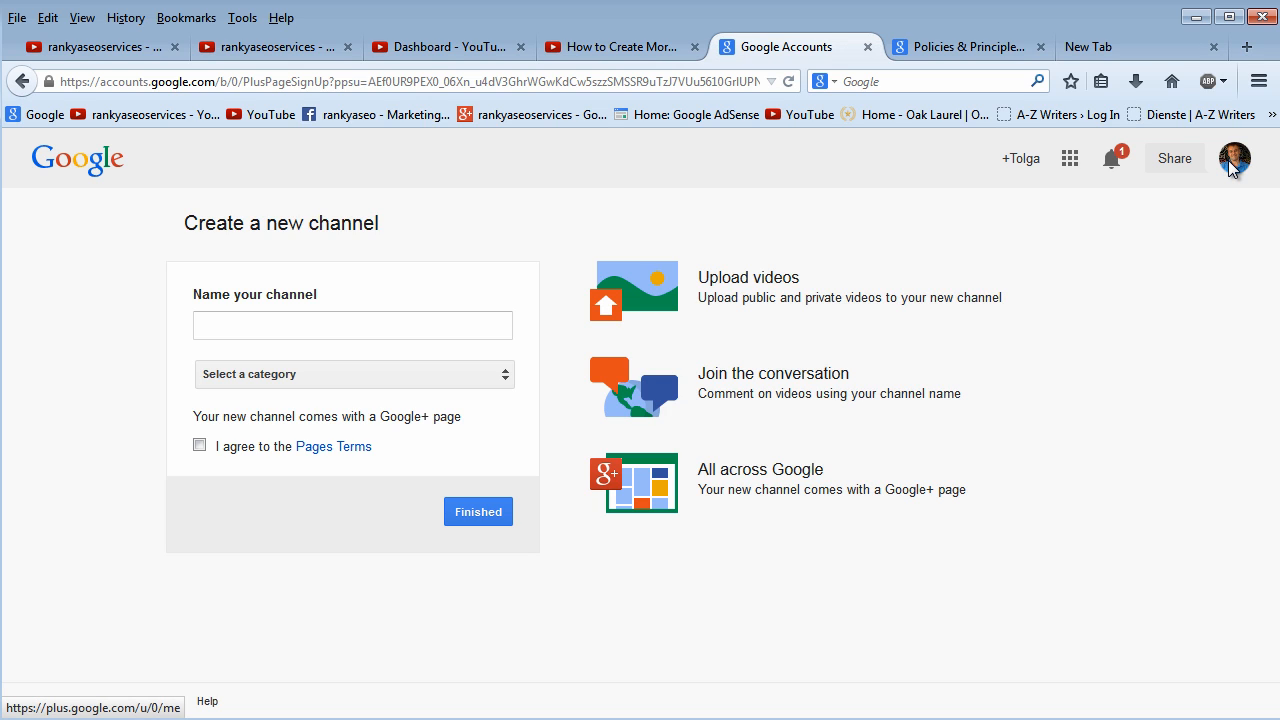
pyautogui.click(352, 324)
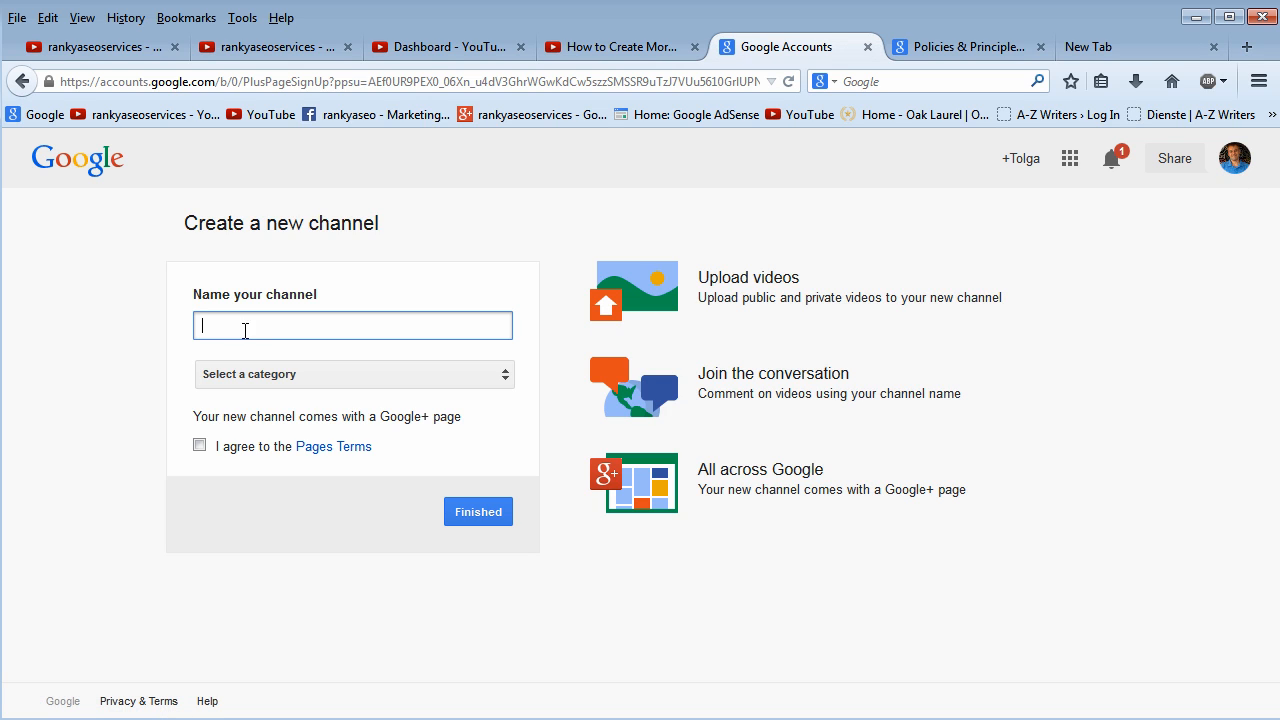
pyautogui.moveTo(268, 324)
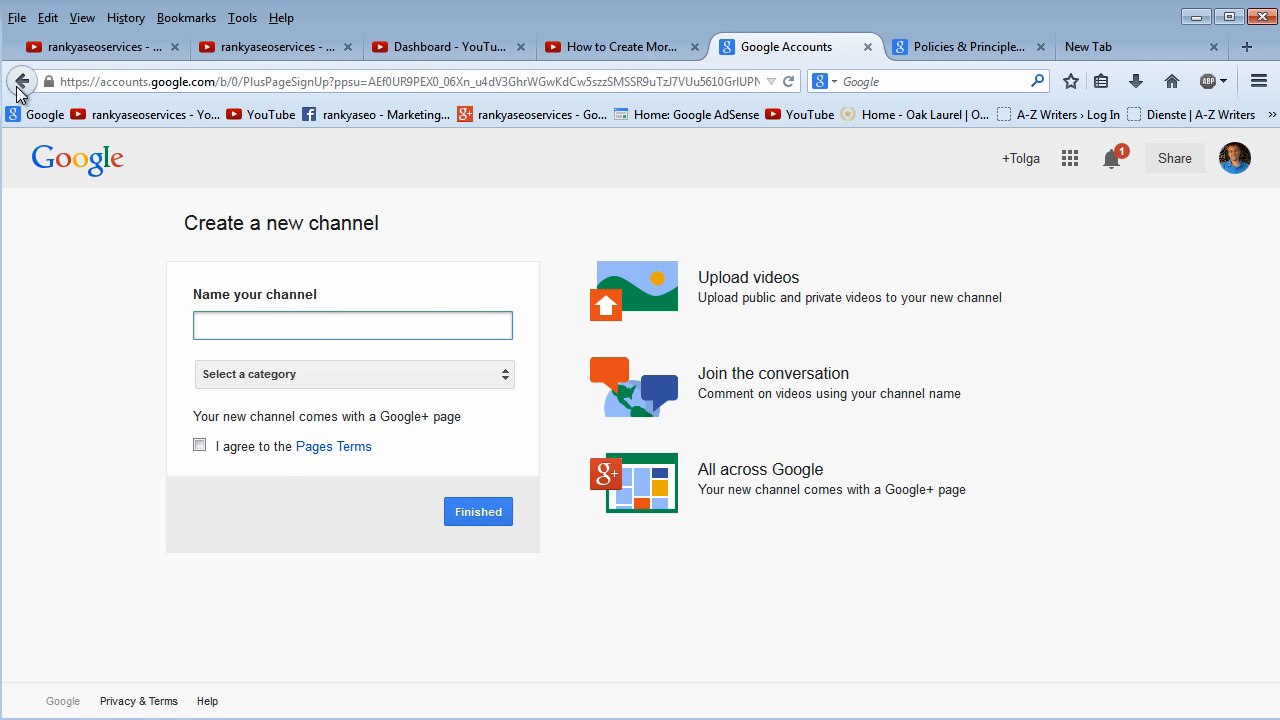
pyautogui.click(22, 80)
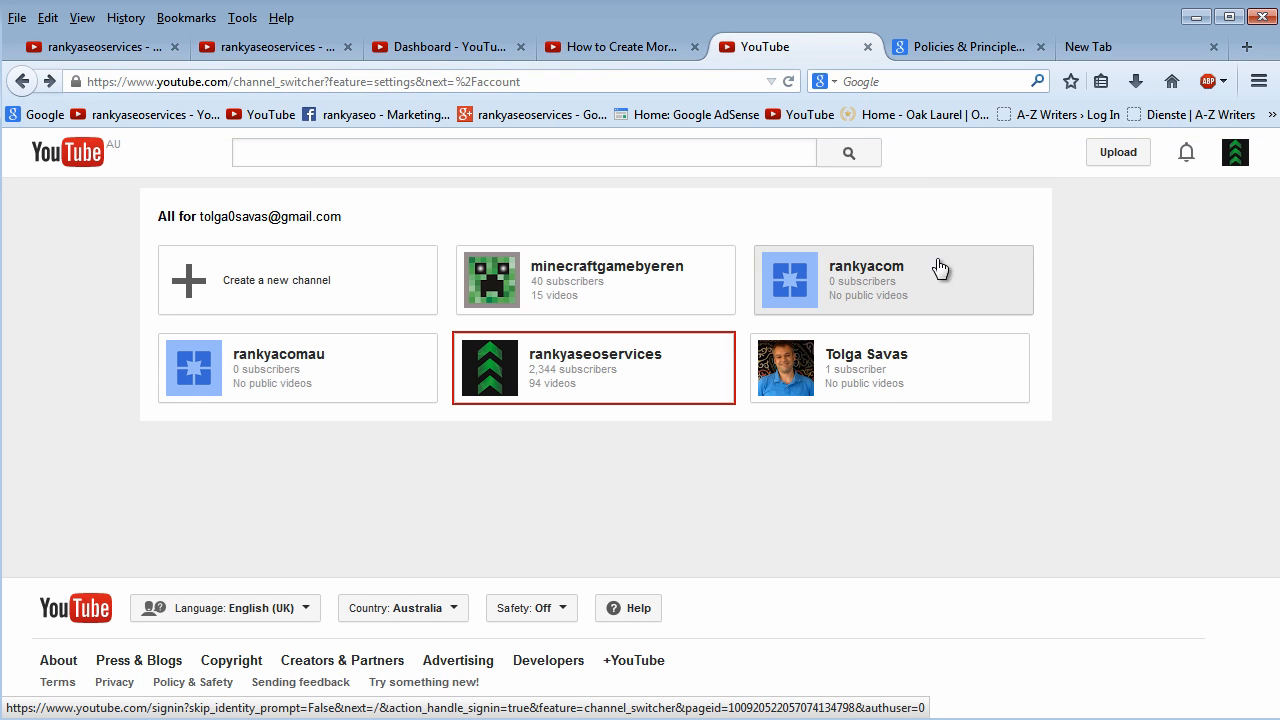
pyautogui.moveTo(756, 240)
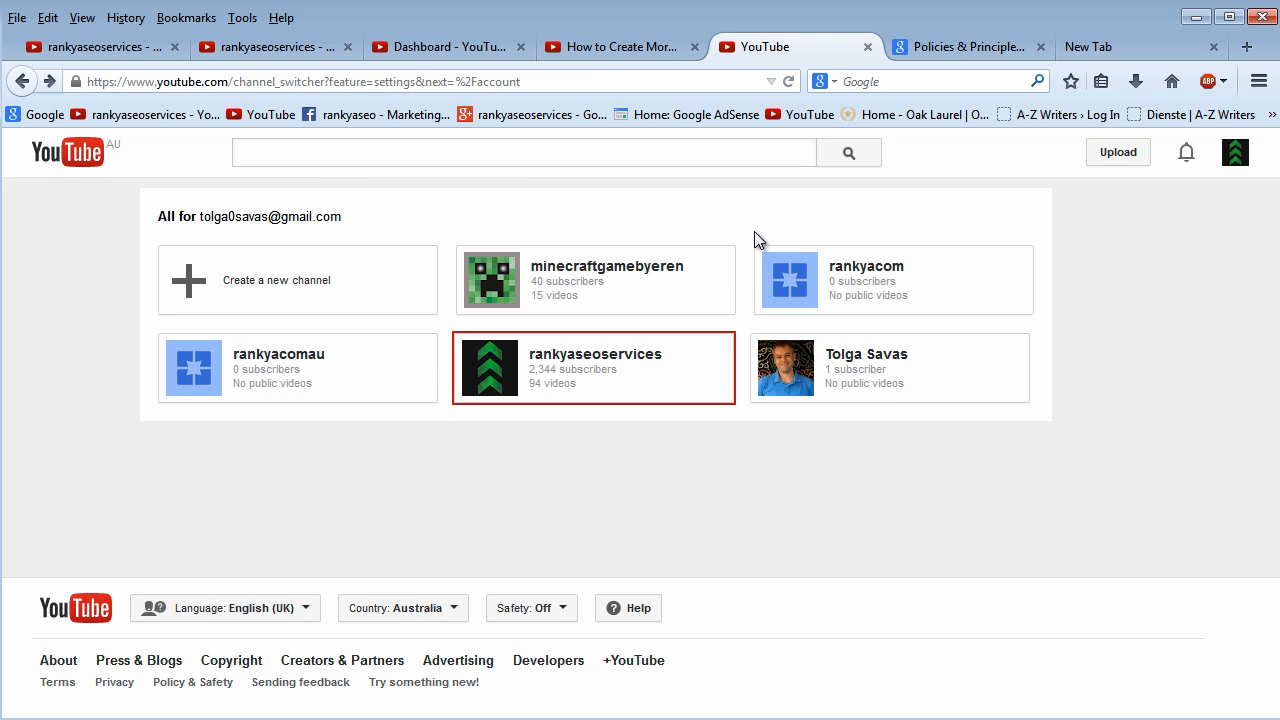
pyautogui.moveTo(780, 204)
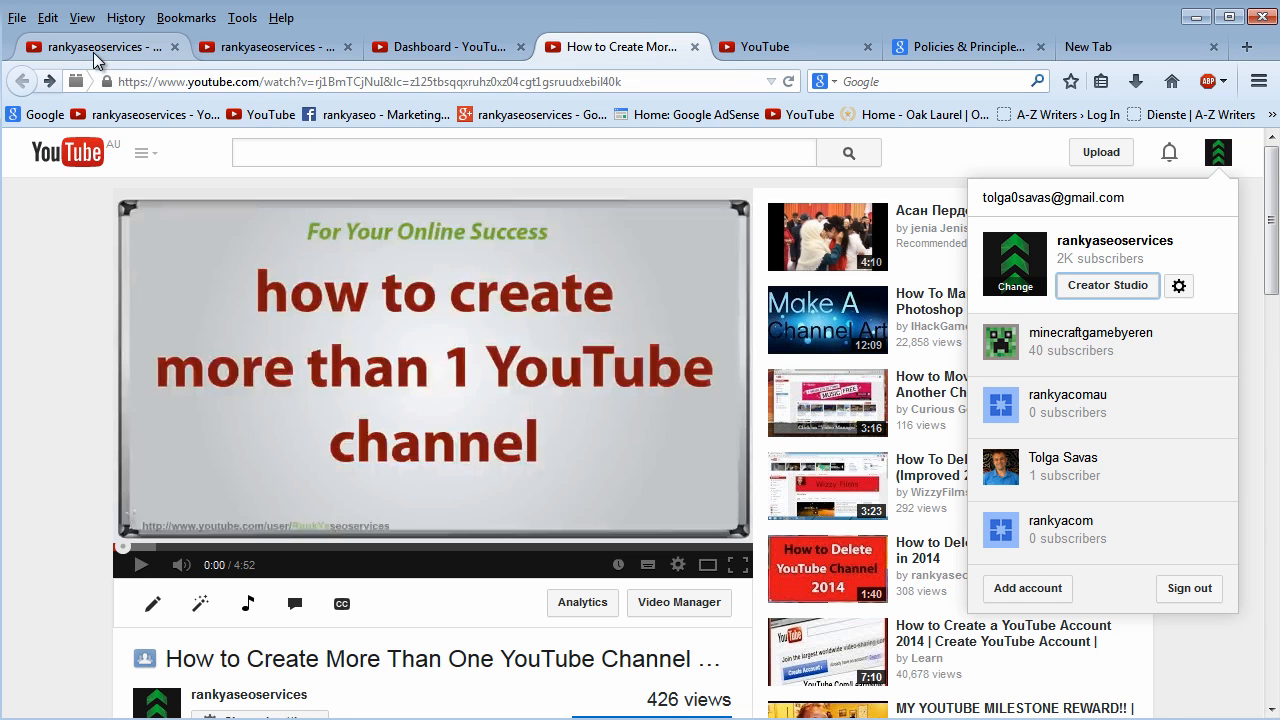
# Switch to the tab showing the rankyaseoservices channel home page.
pyautogui.click(1114, 240)
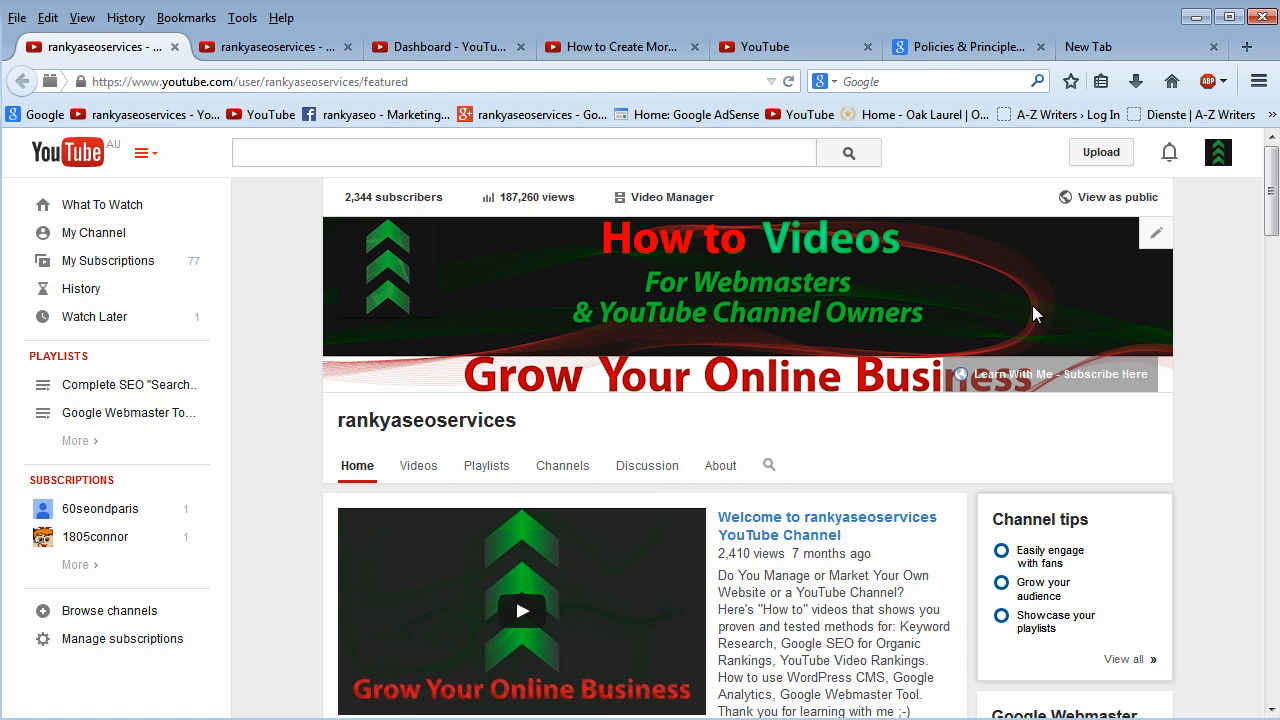
pyautogui.moveTo(848, 388)
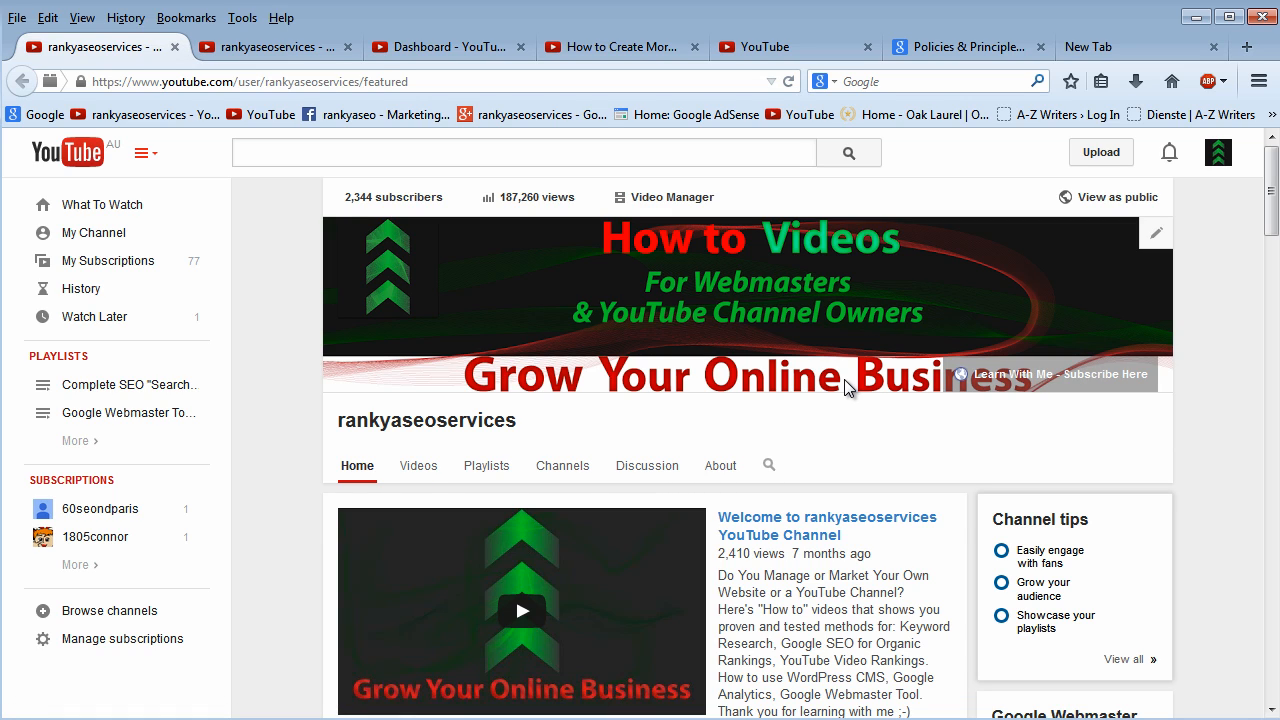